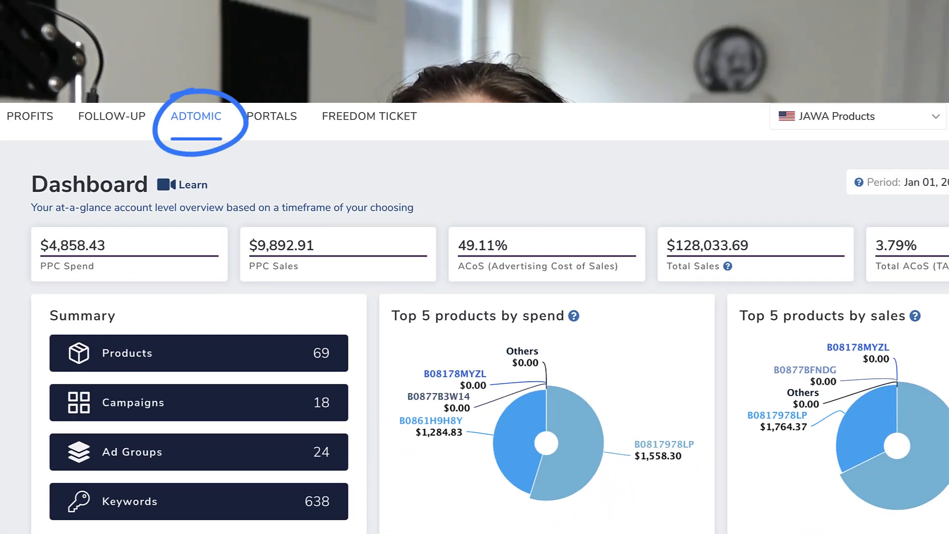
Scroll down the 2020 enabled-campaign analytics table ranked by ACoS to review impressions and PPC orders.
scroll(down, 3)
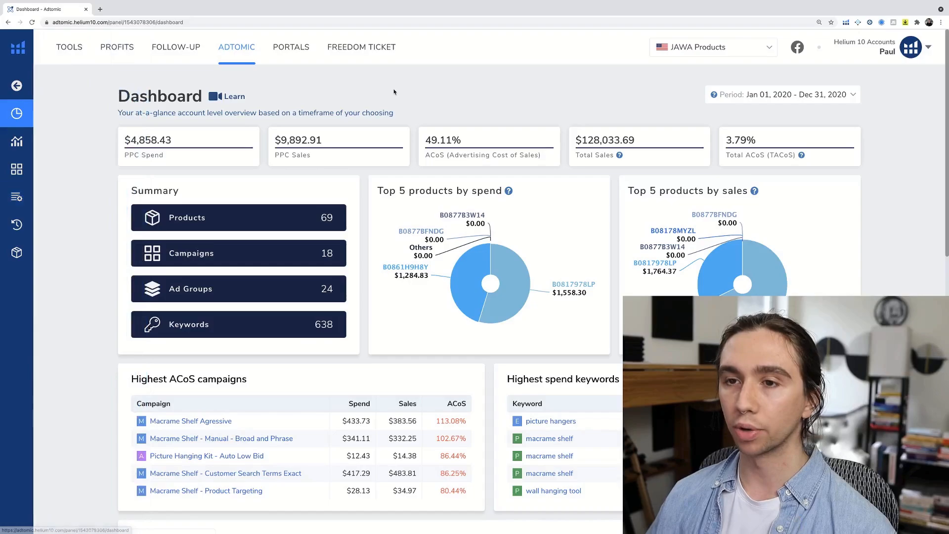
scroll(down, 3)
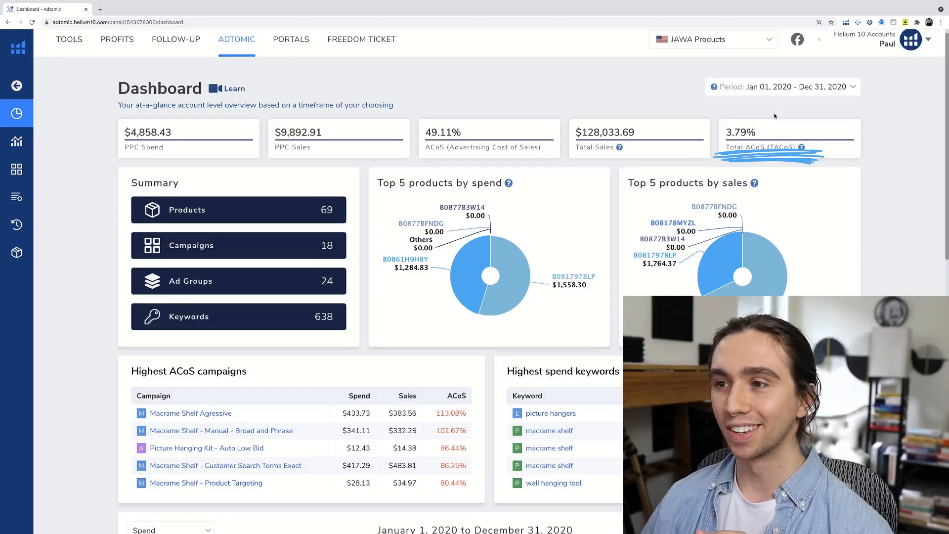
mouse_move(542, 104)
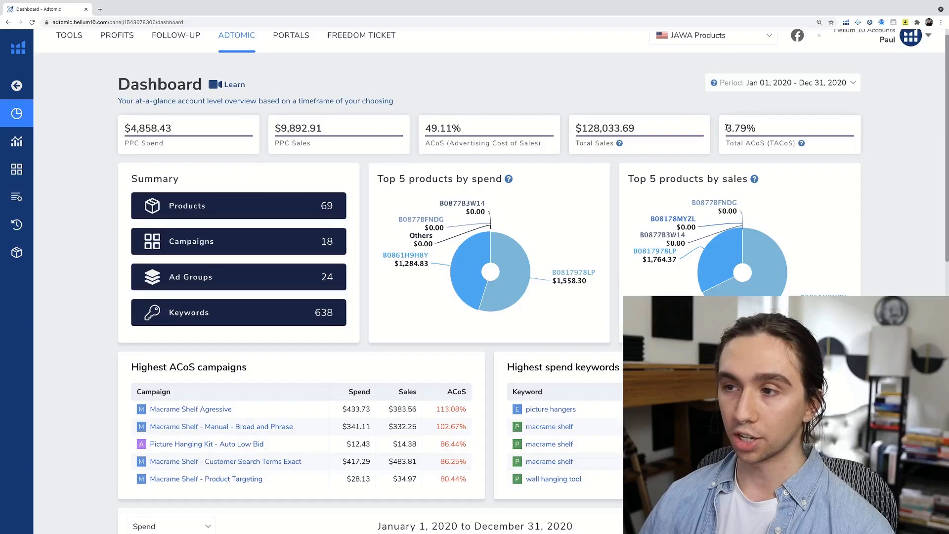
mouse_move(870, 184)
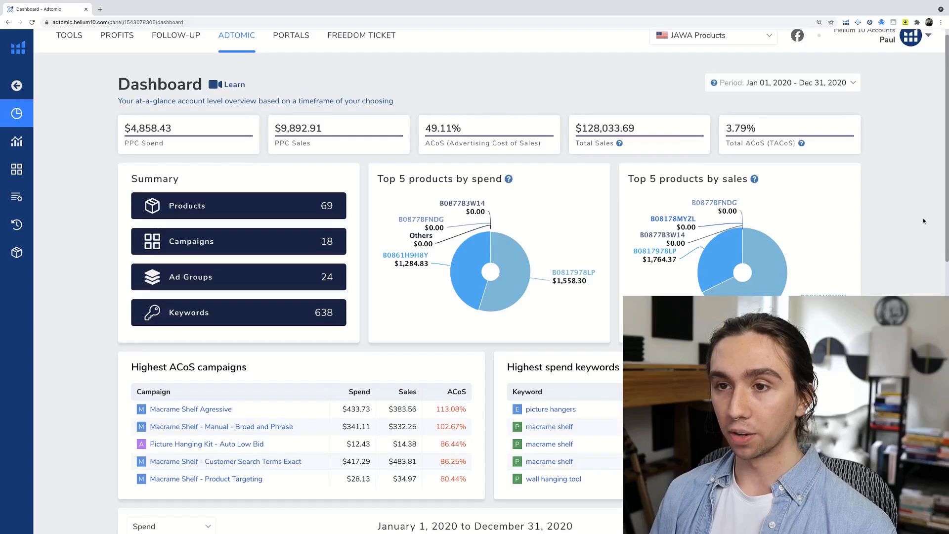
mouse_move(555, 110)
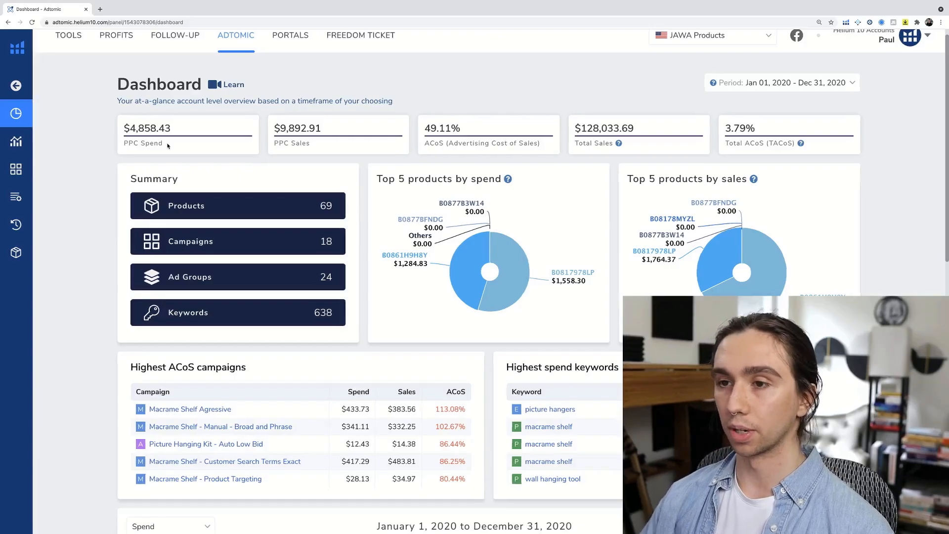
mouse_move(351, 146)
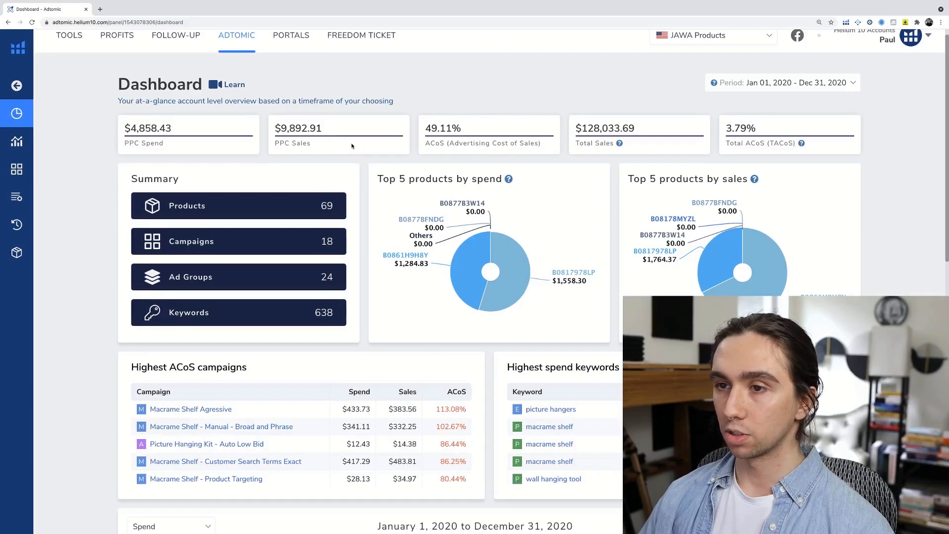
mouse_move(479, 134)
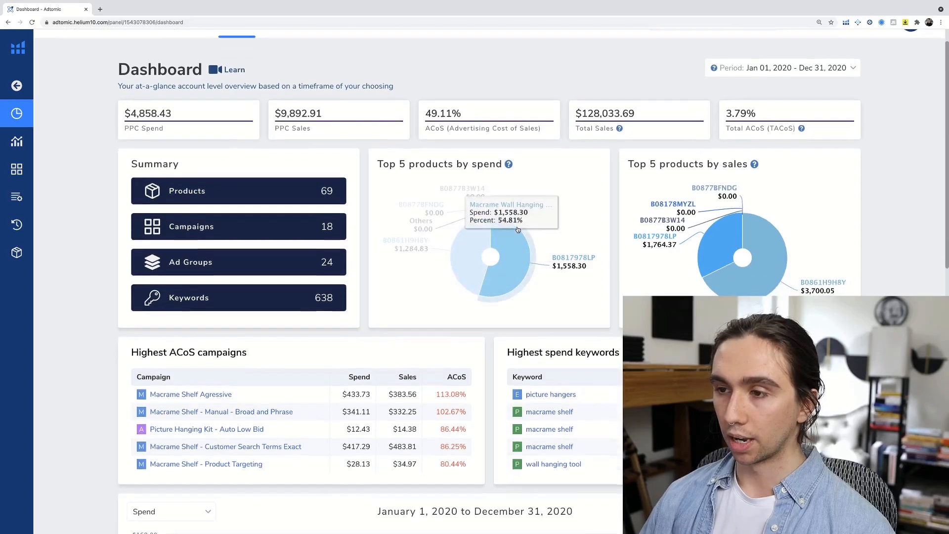
scroll(down, 3)
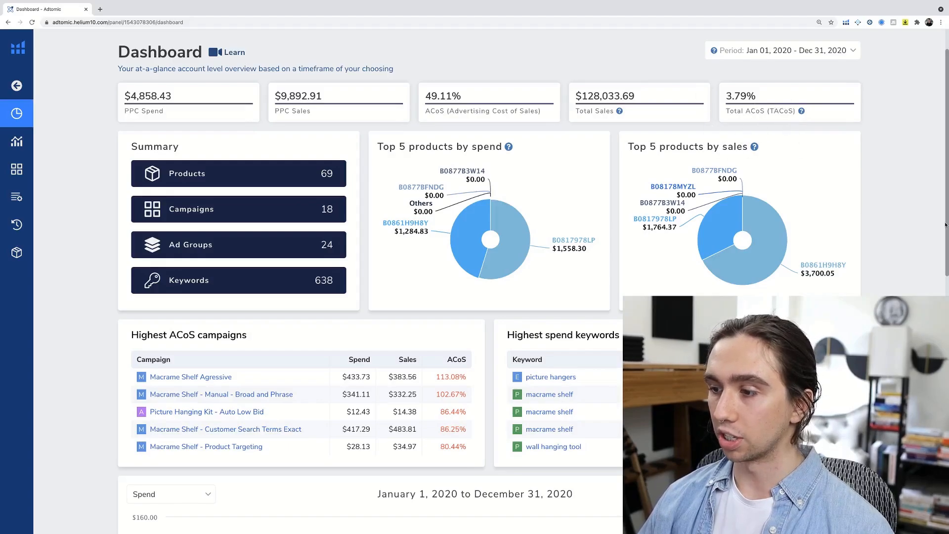
mouse_move(219, 179)
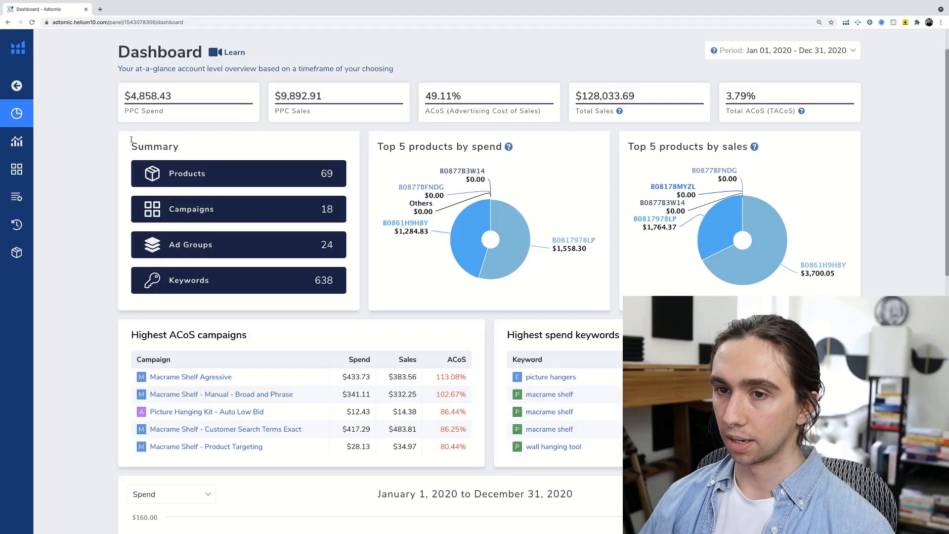
mouse_move(750, 254)
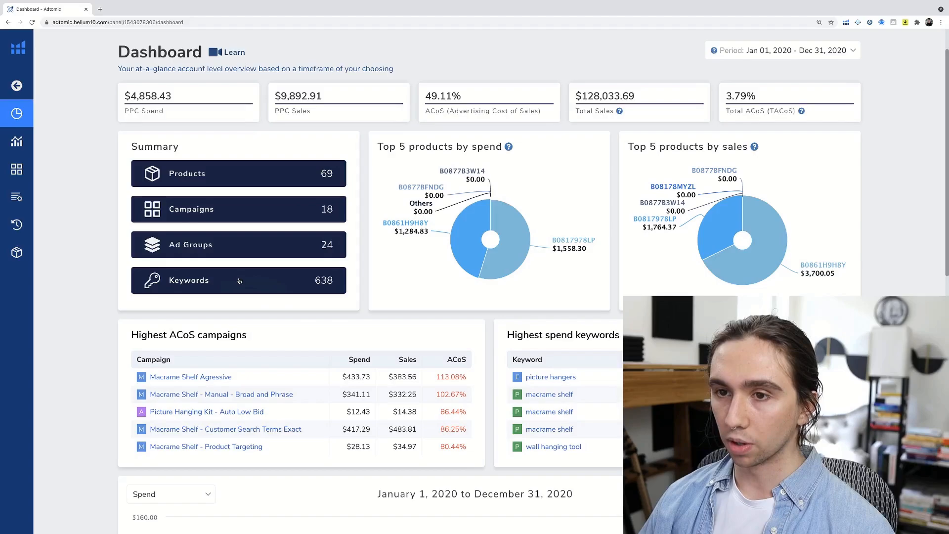
mouse_move(254, 283)
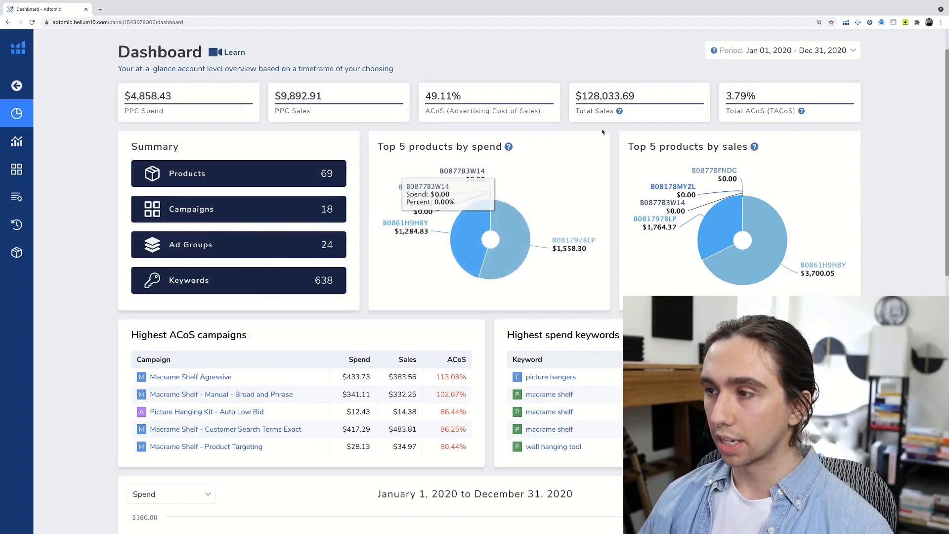
mouse_move(693, 137)
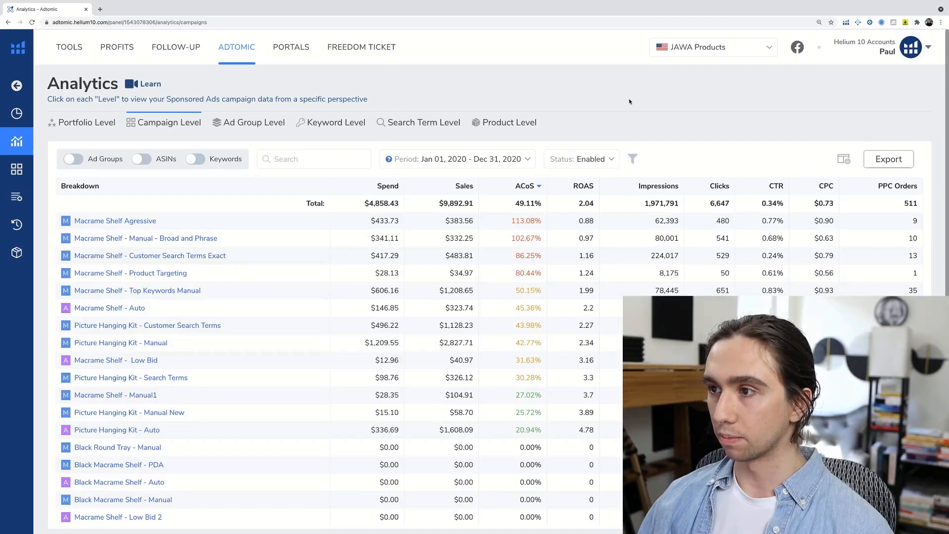
mouse_move(641, 113)
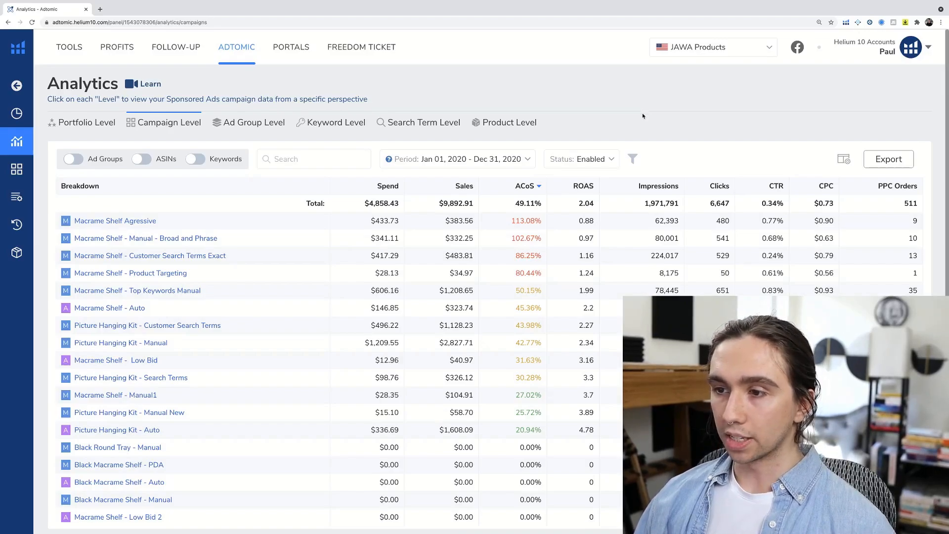
scroll(down, 3)
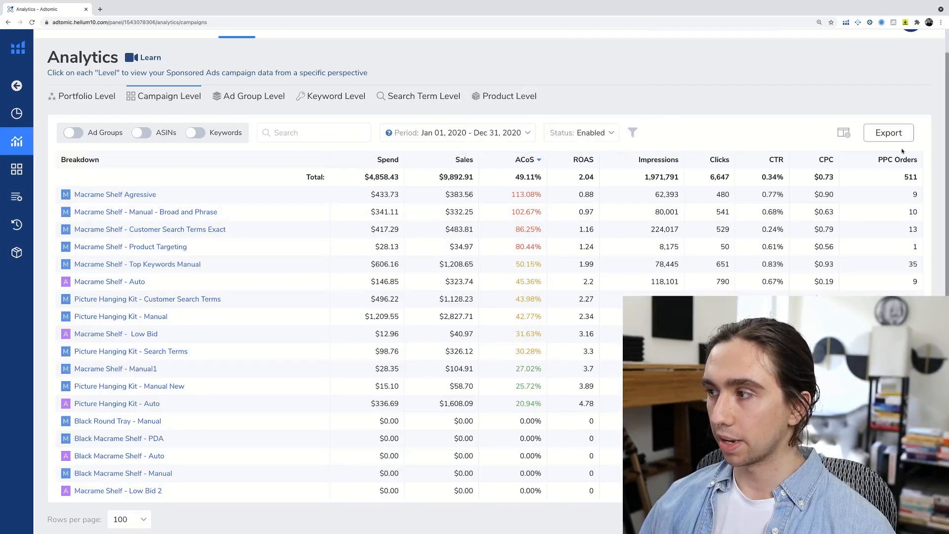
mouse_move(702, 112)
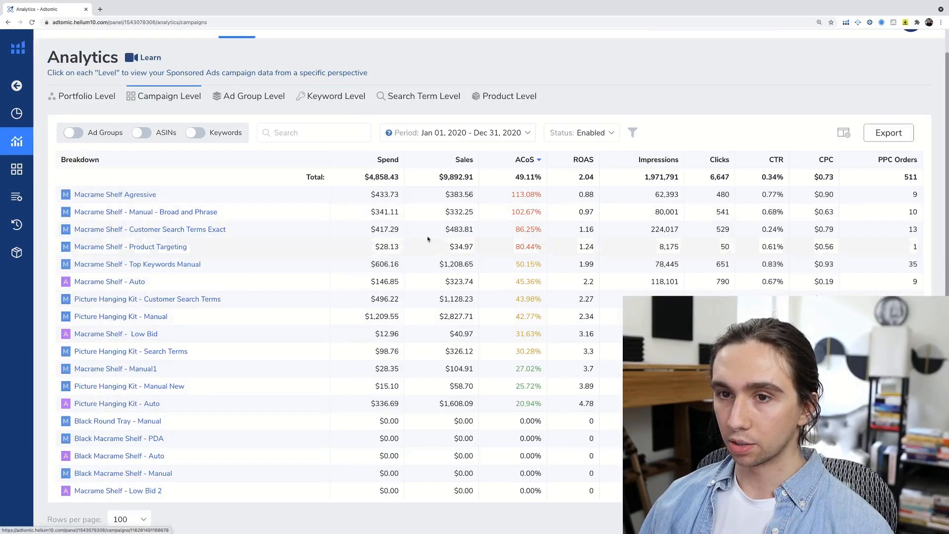
mouse_move(237, 192)
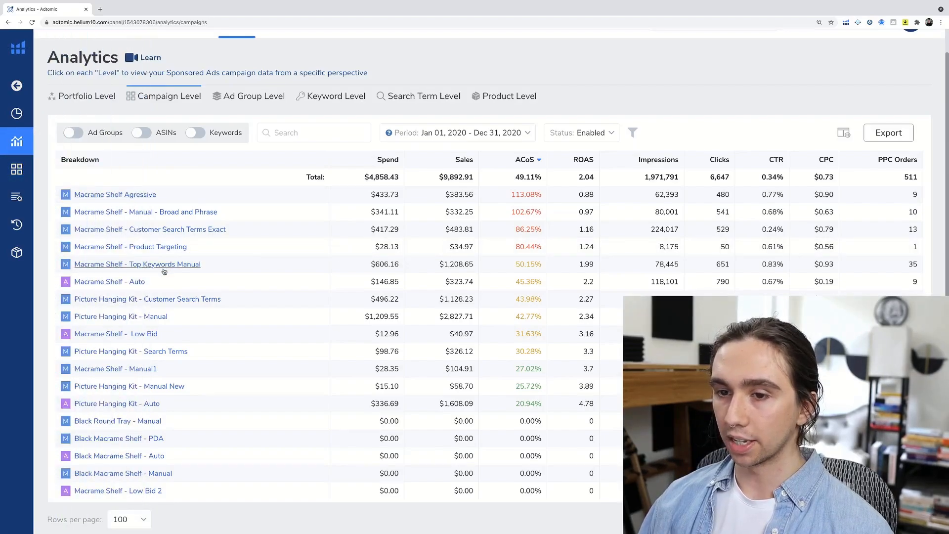
Open the Macrame Shelf - Top Keywords Manual campaign and its Manual Top 5 Phrases ad group keywords.
click(137, 264)
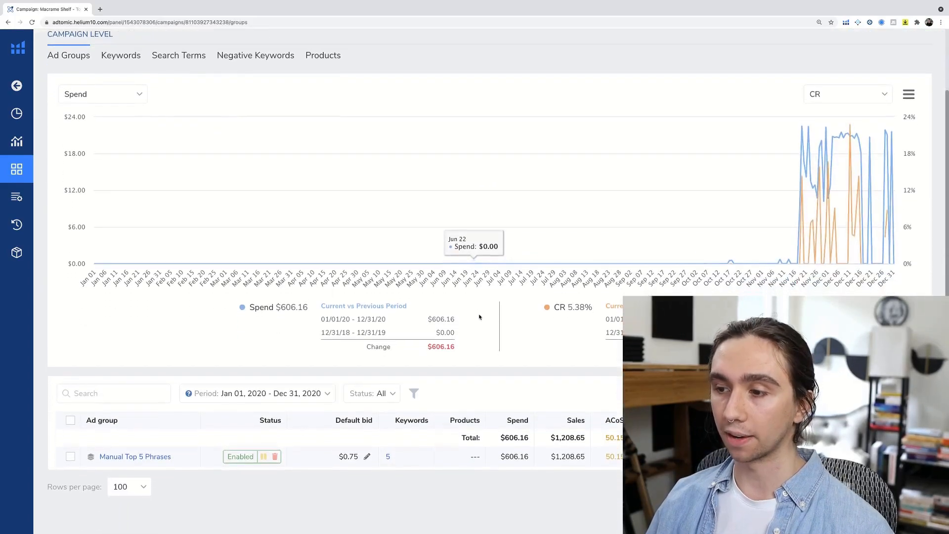
click(135, 457)
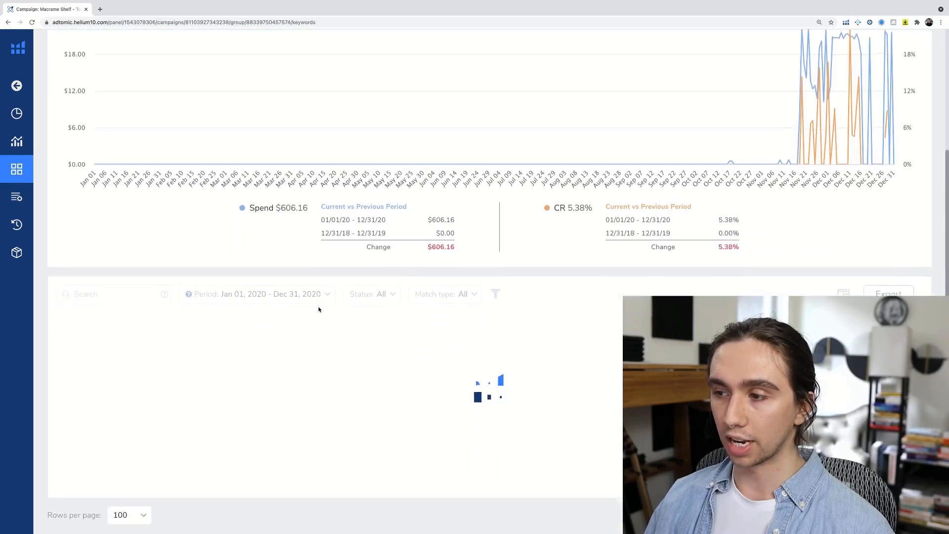
Open the $0.58 bid on the macrame wall hanging shelf keyword for editing.
scroll(down, 3)
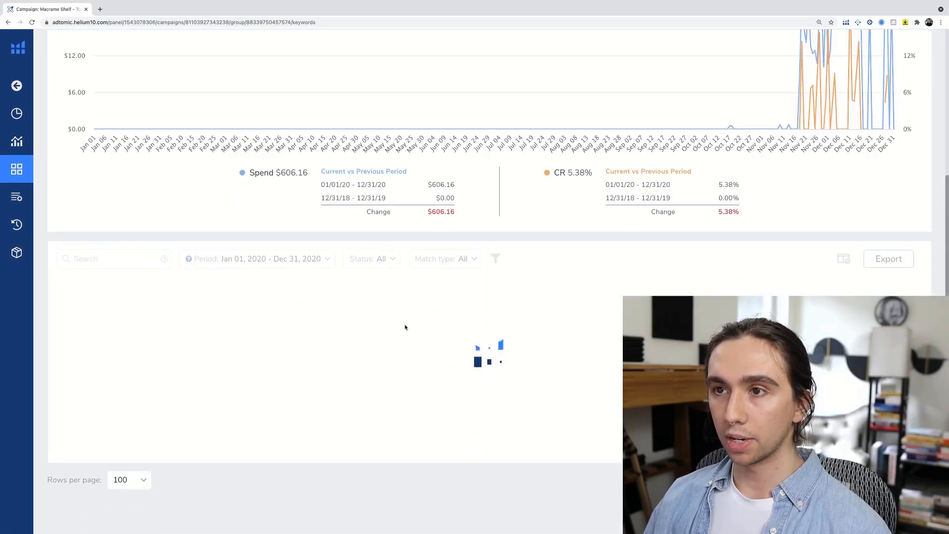
mouse_move(439, 322)
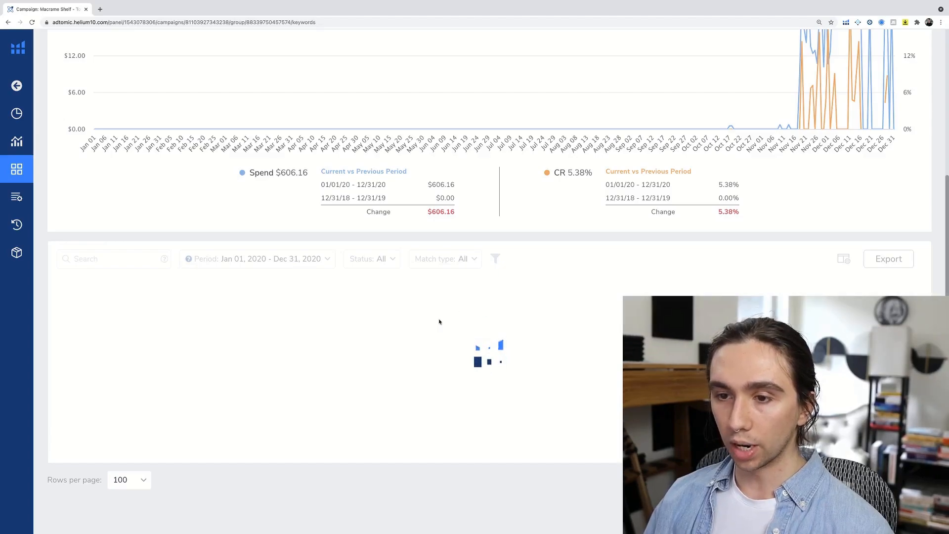
mouse_move(503, 354)
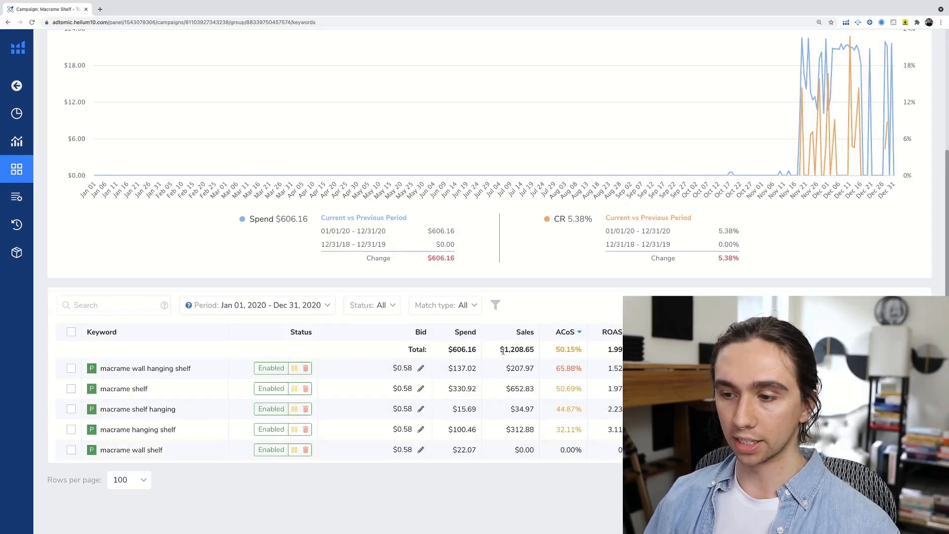
mouse_move(437, 377)
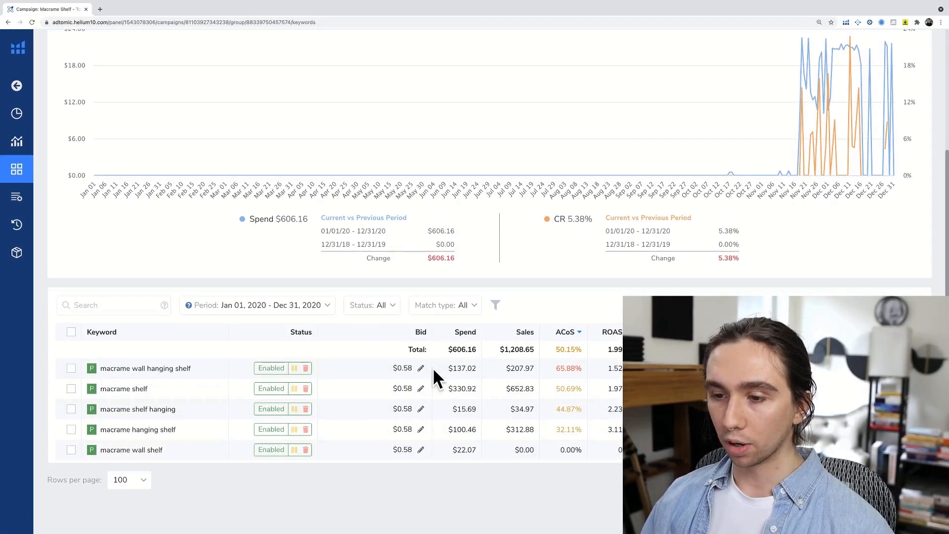
click(421, 368)
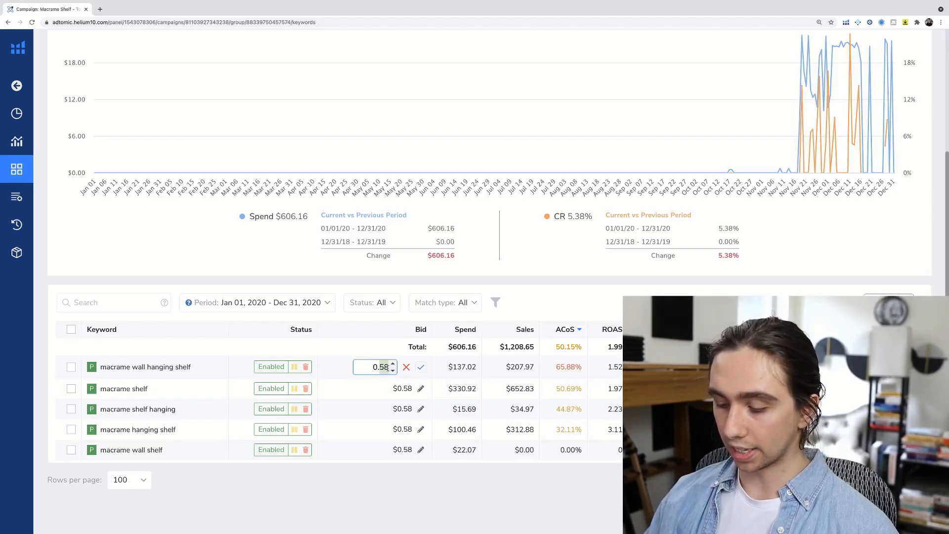
click(420, 367)
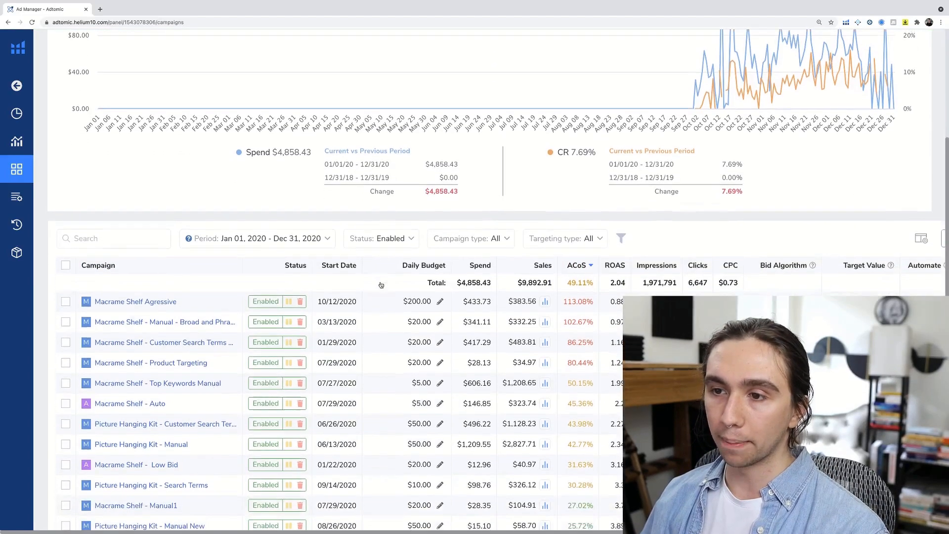
scroll(down, 3)
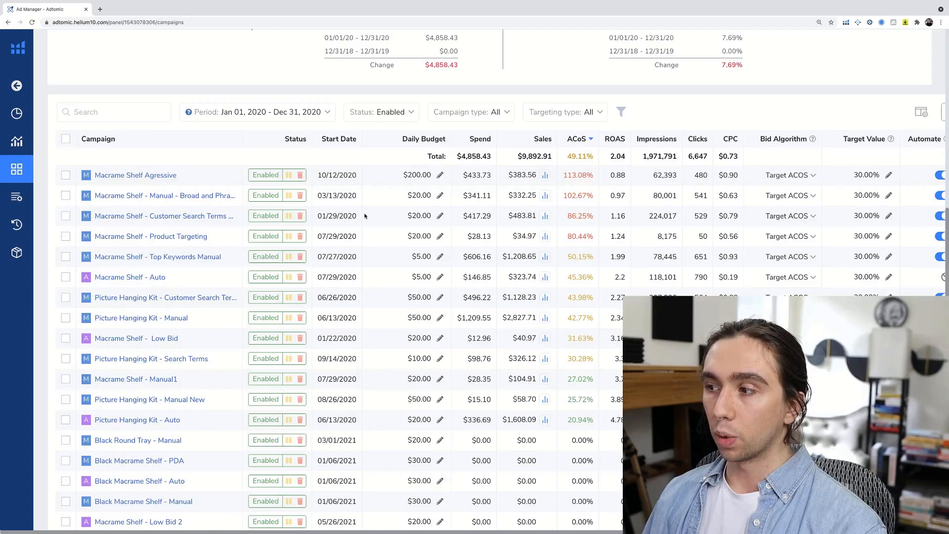
mouse_move(384, 218)
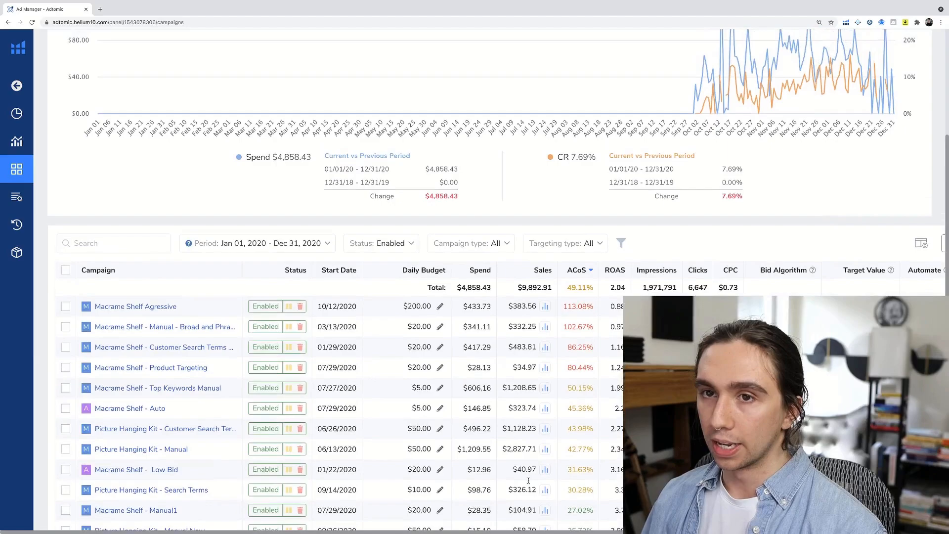
scroll(down, 3)
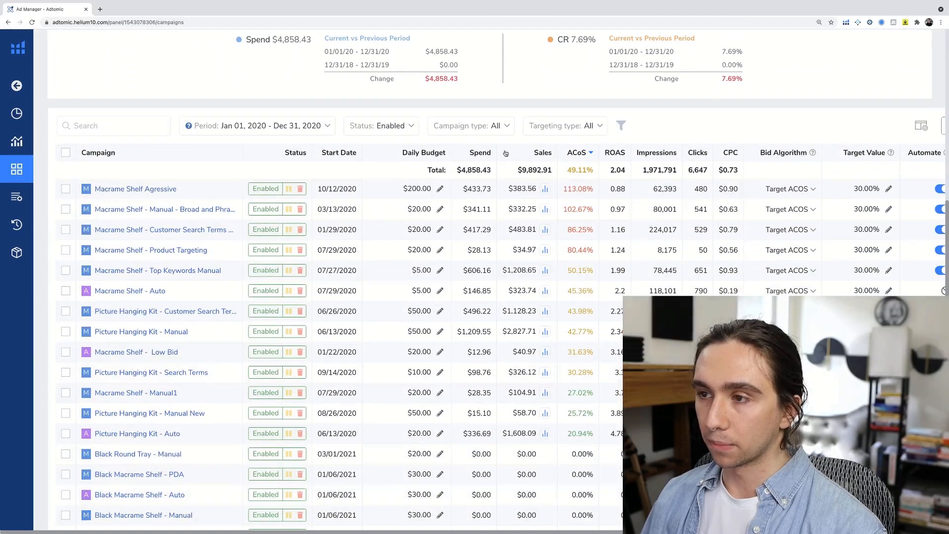
click(470, 126)
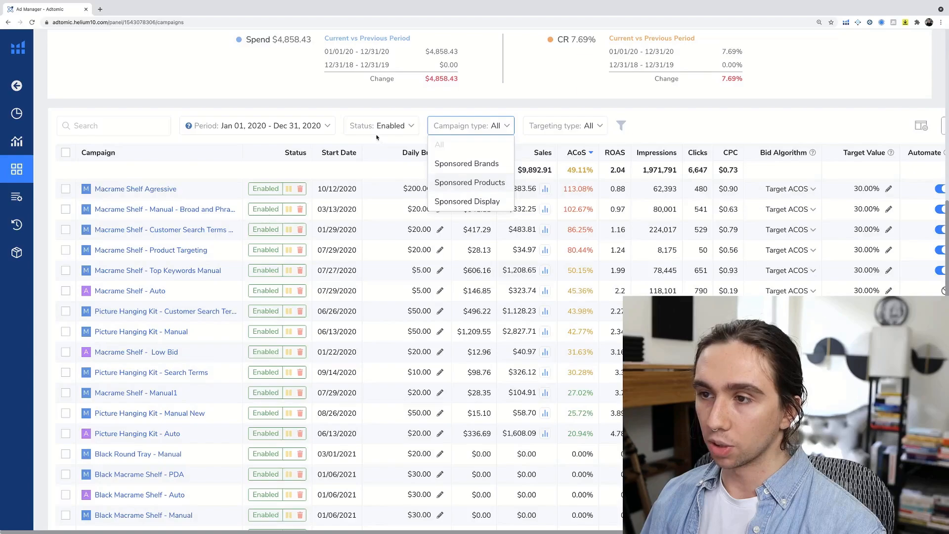
click(381, 126)
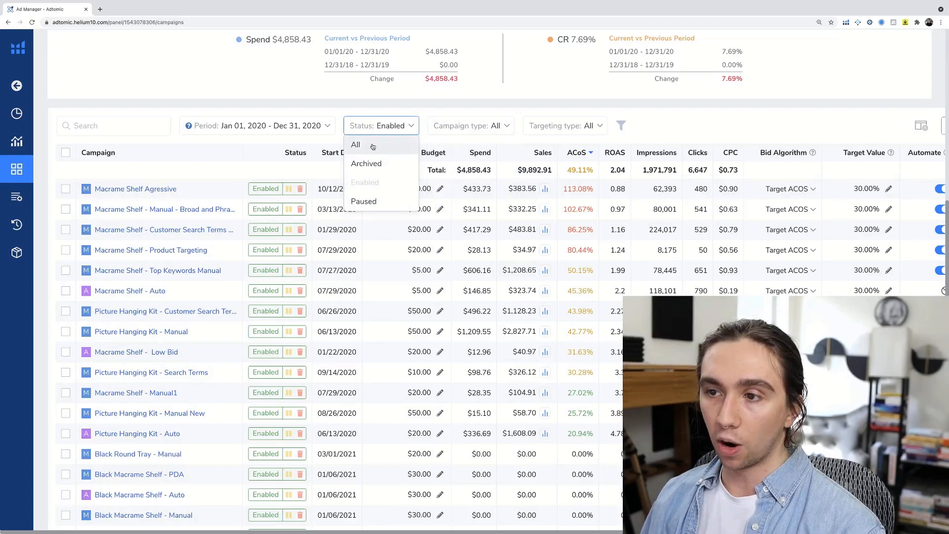
click(565, 126)
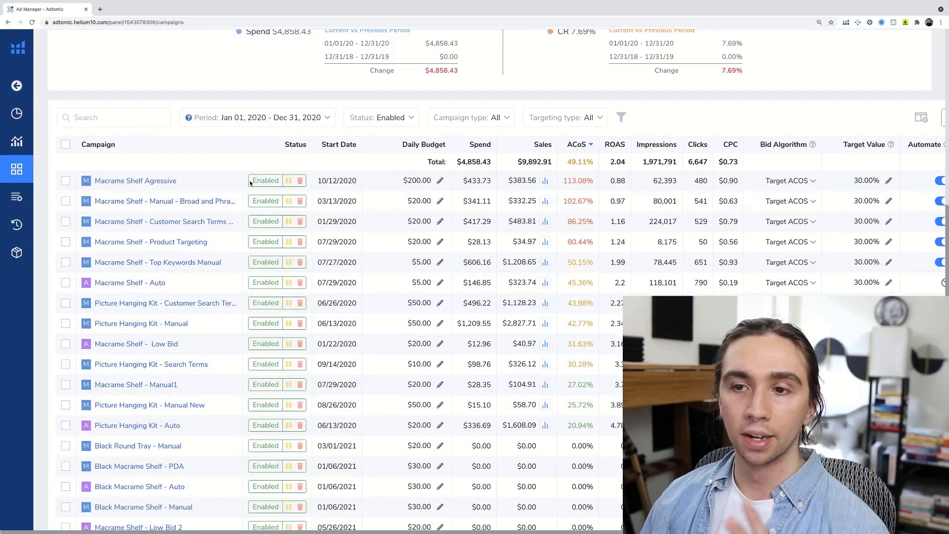
mouse_move(260, 167)
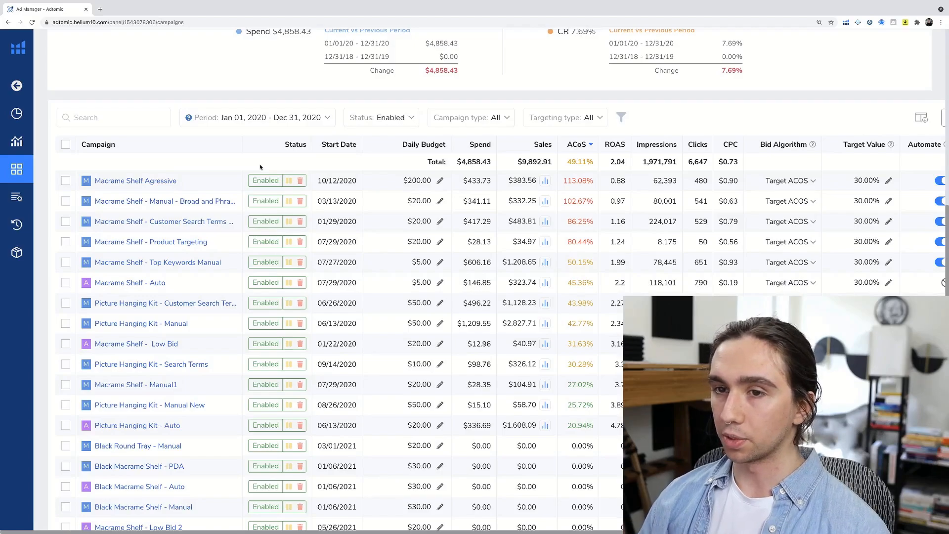
click(65, 144)
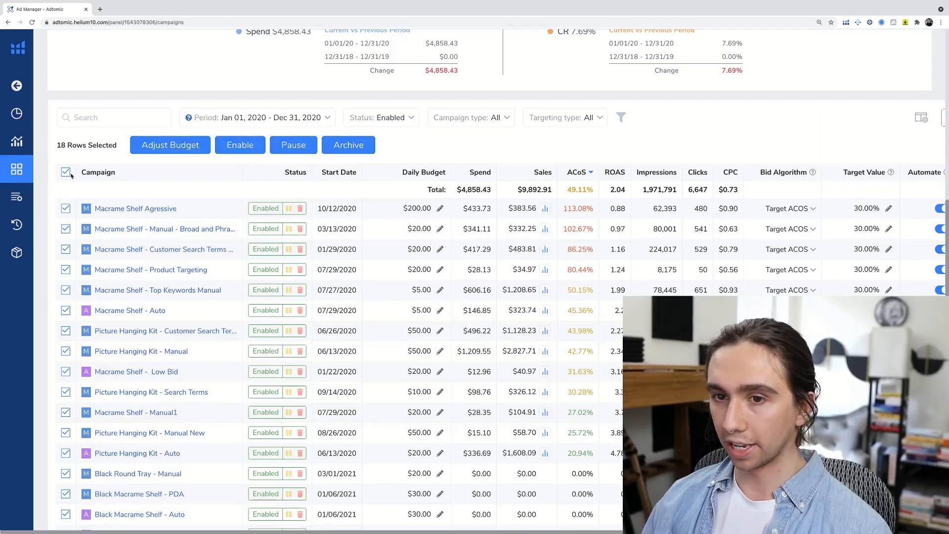
click(65, 172)
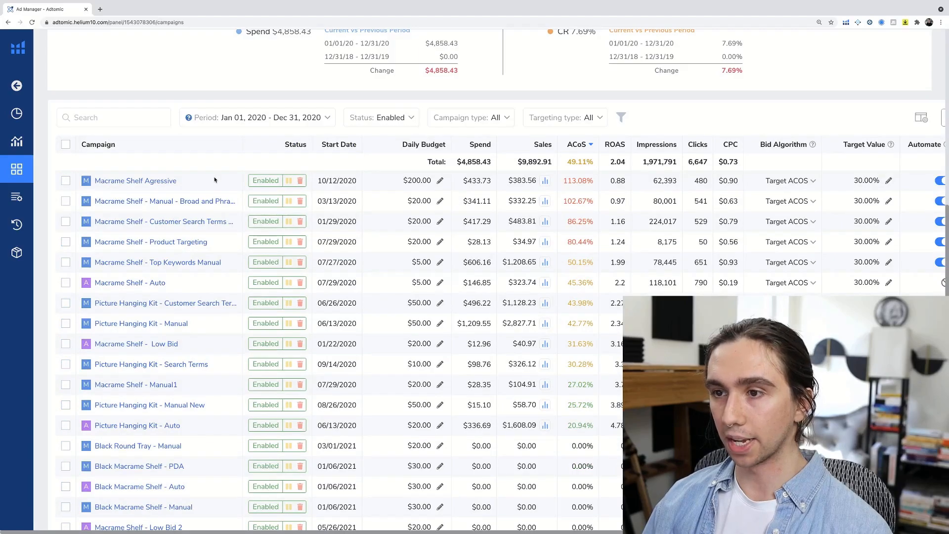
mouse_move(224, 164)
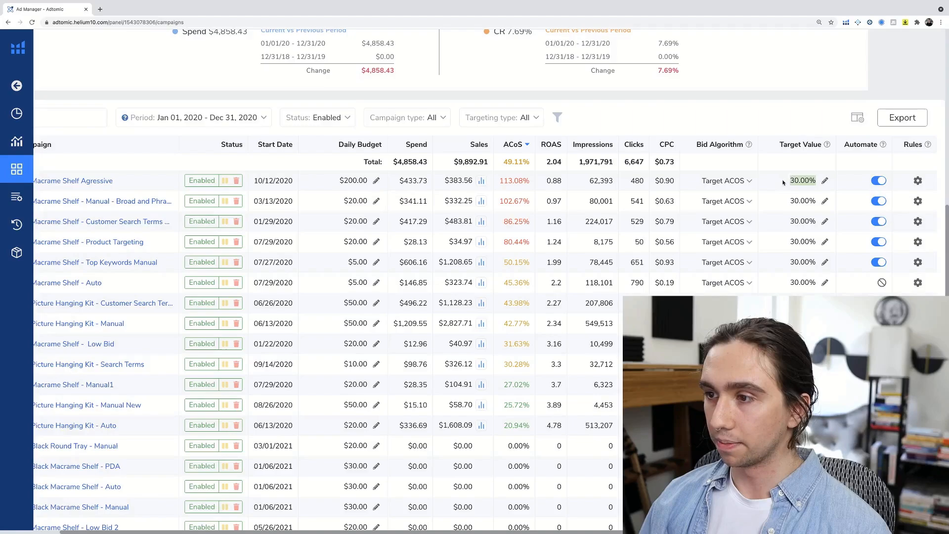
mouse_move(824, 180)
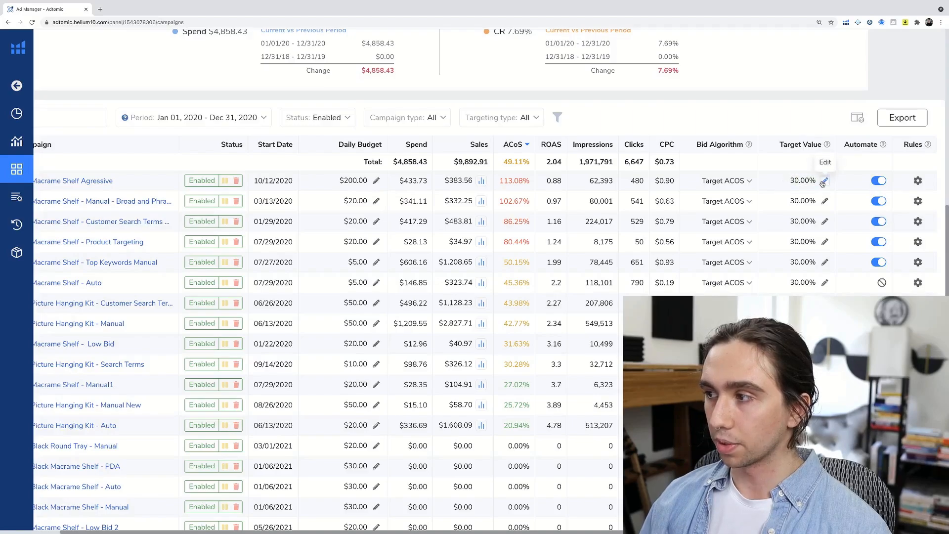
Set the Macrame Shelf Agressive campaign's target ACoS to 35% and confirm it.
click(824, 182)
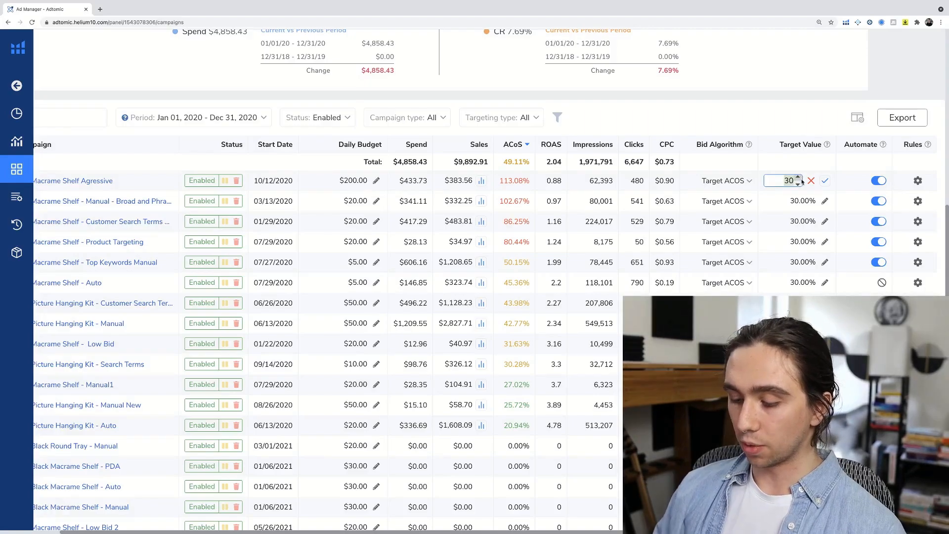
text(65)
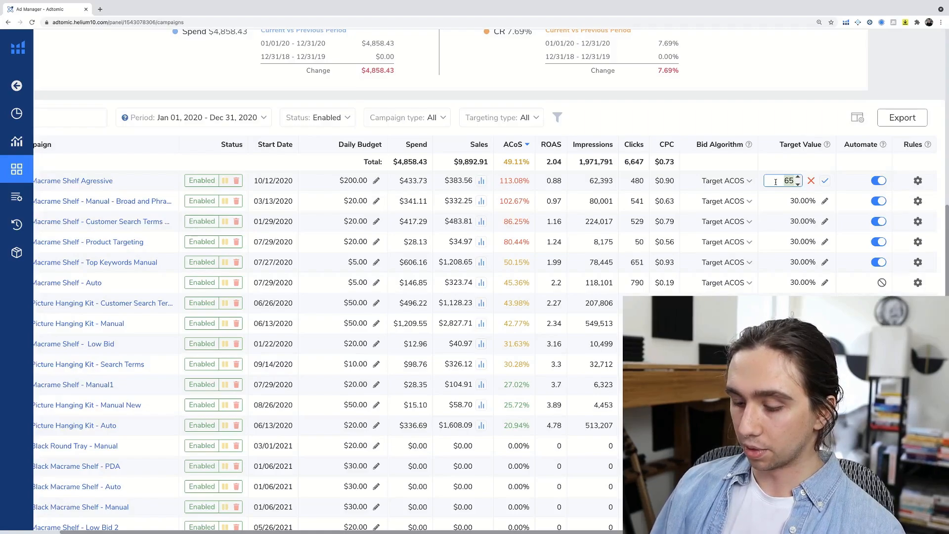
text(30)
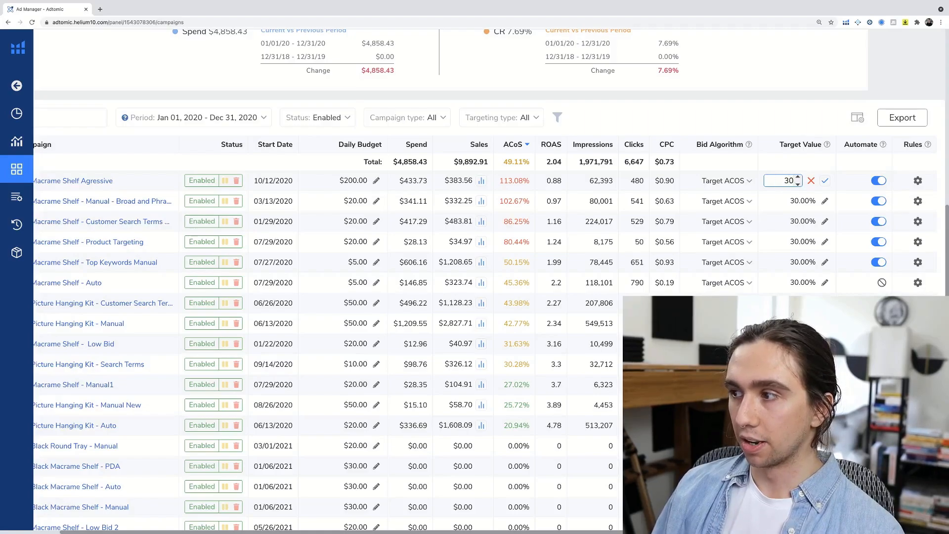
text(35)
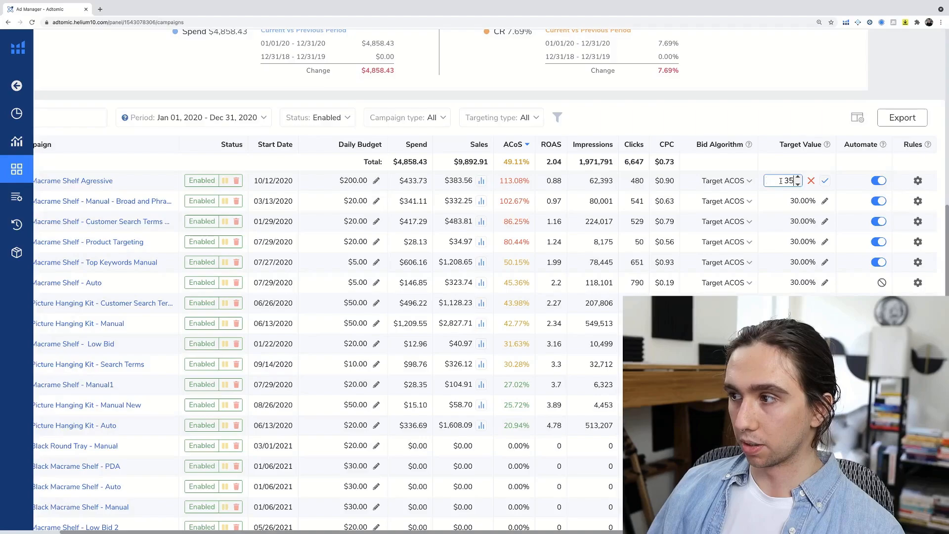
click(823, 180)
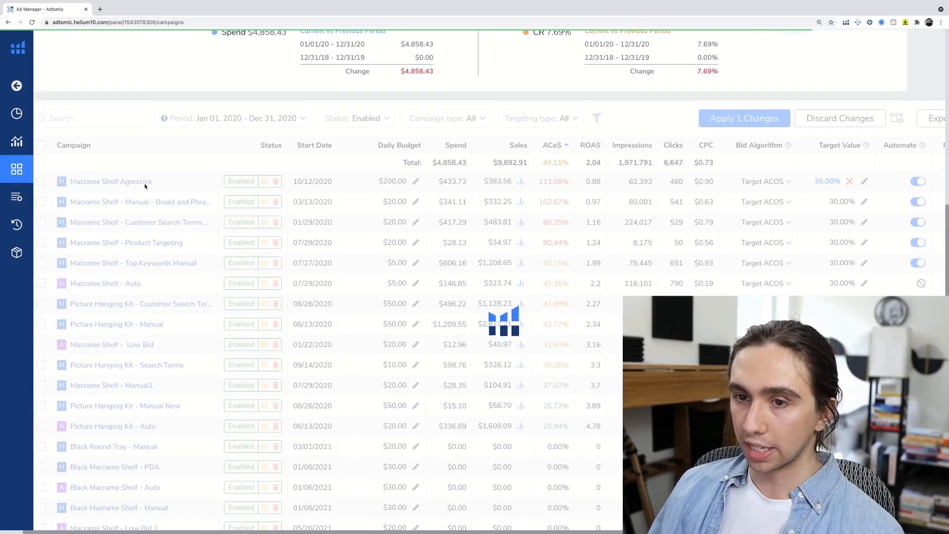
mouse_move(740, 201)
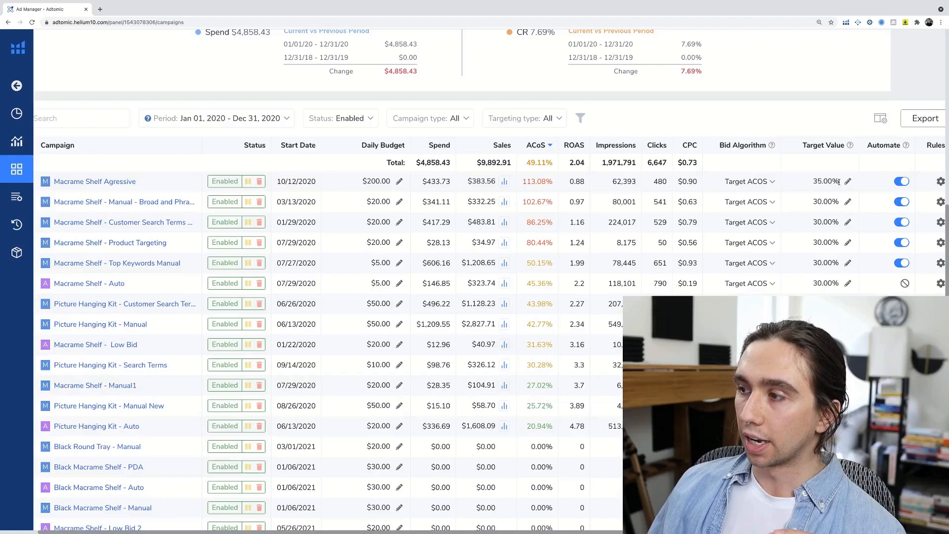
Set Macrame Shelf Agressive's target ACoS to 75% and its daily budget to $50.
click(848, 181)
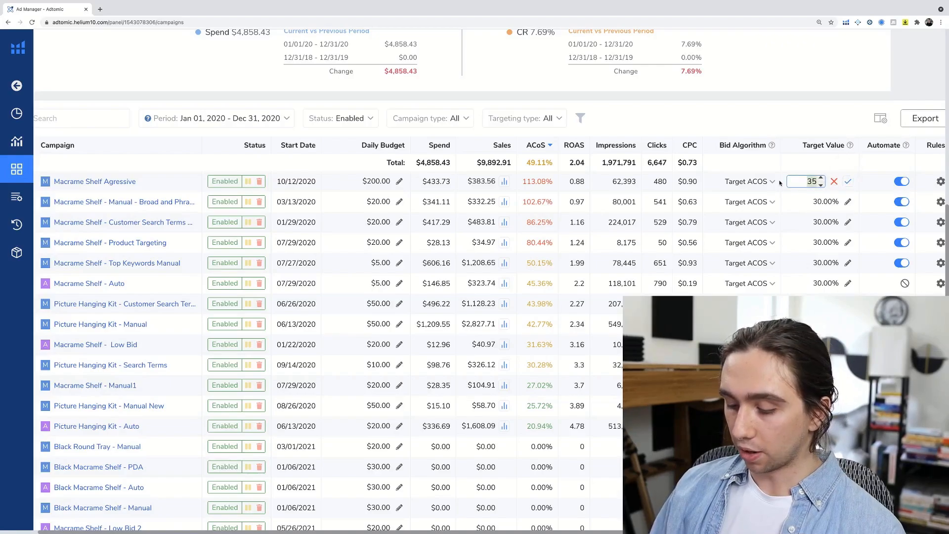
text(75)
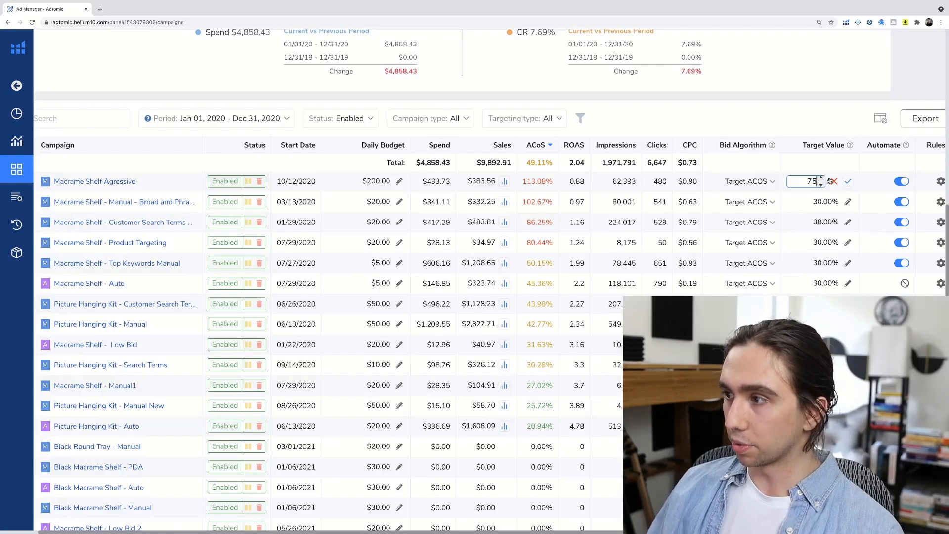
click(848, 181)
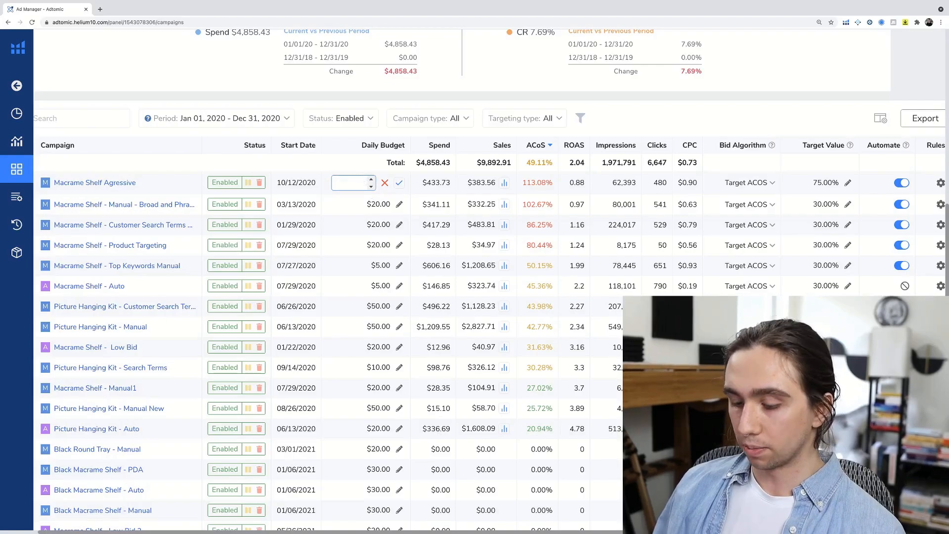
text(50)
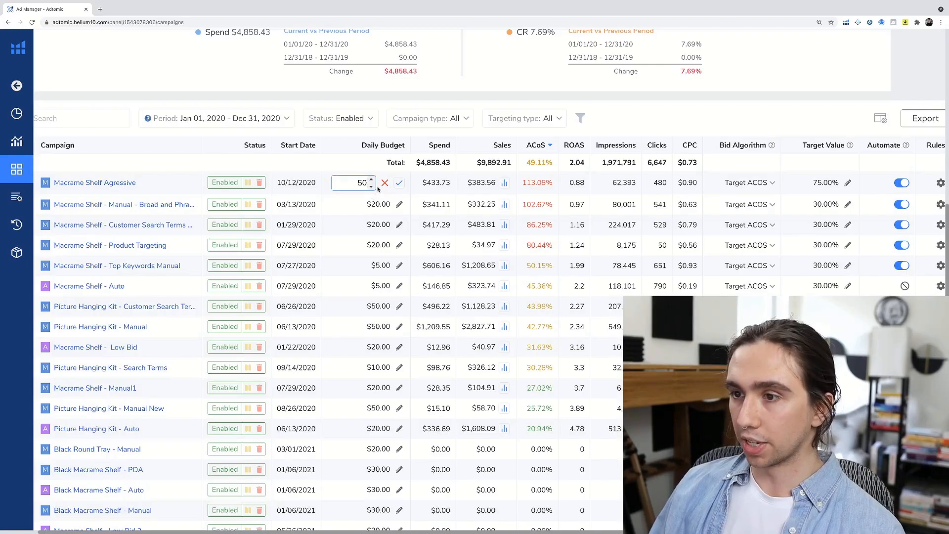
click(398, 182)
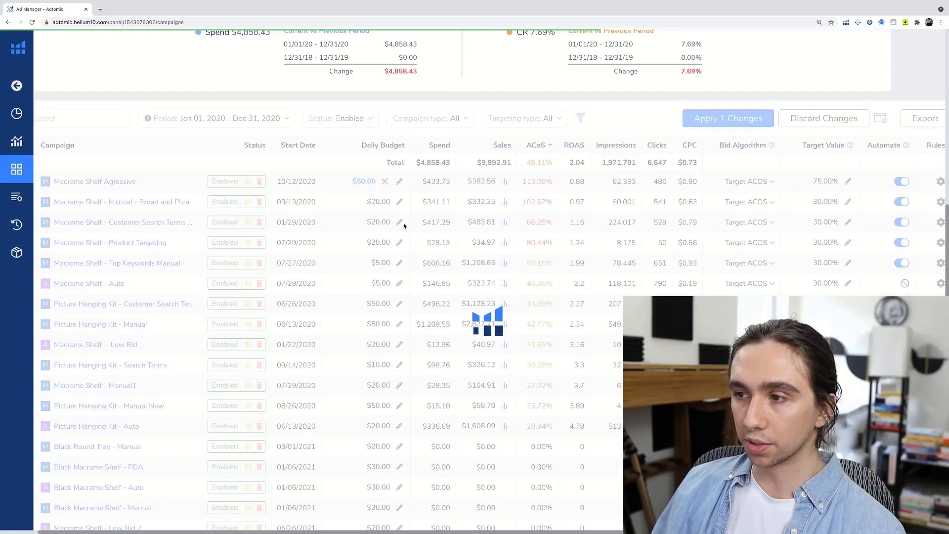
mouse_move(829, 210)
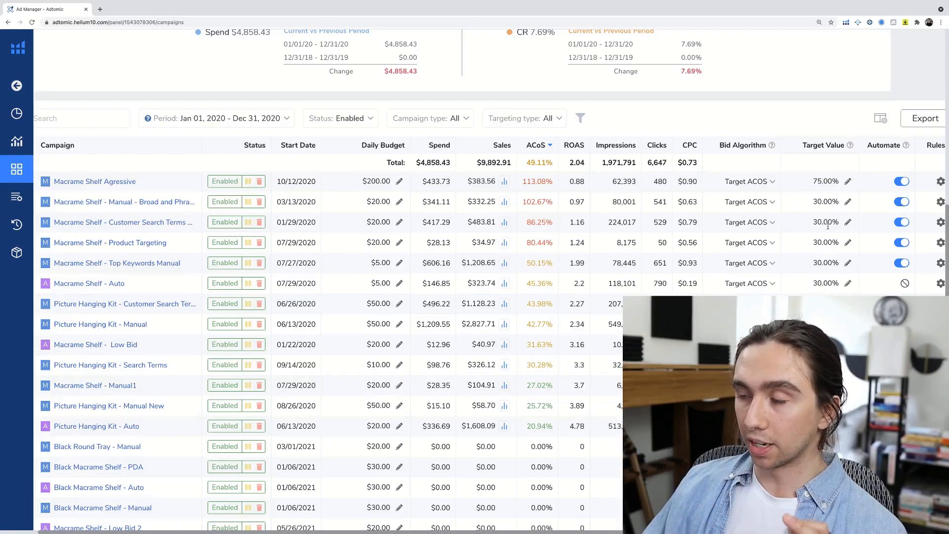
Lower the Broad and Phrase campaign's target ACoS to 26% and confirm it.
scroll(down, 3)
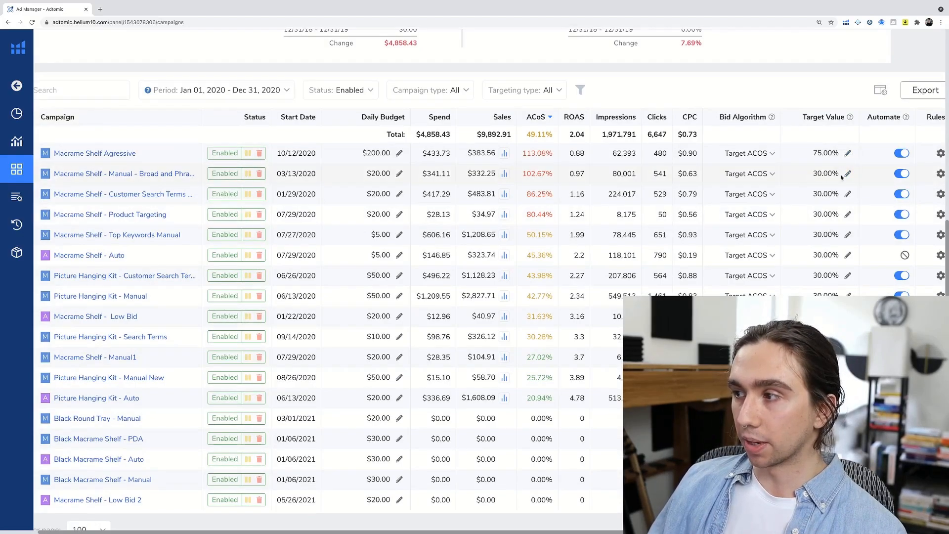
click(848, 174)
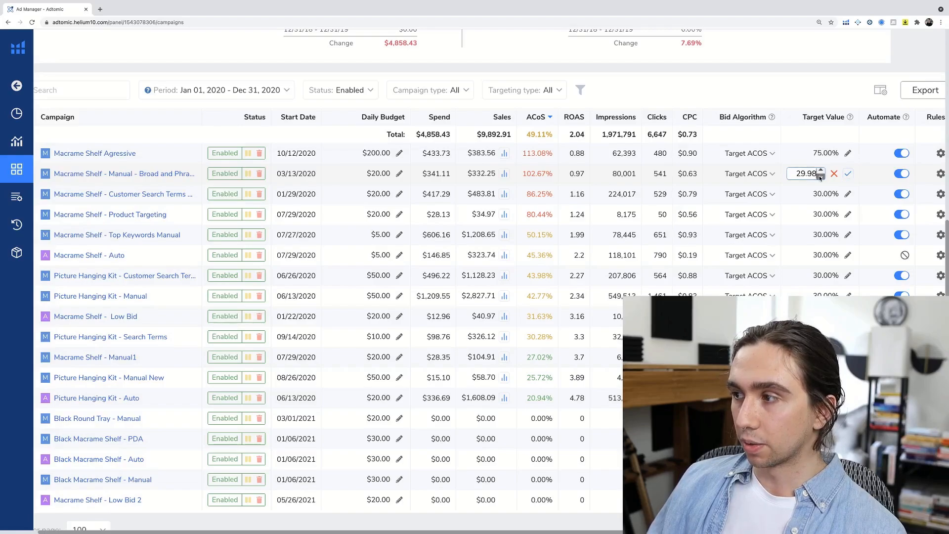
click(821, 176)
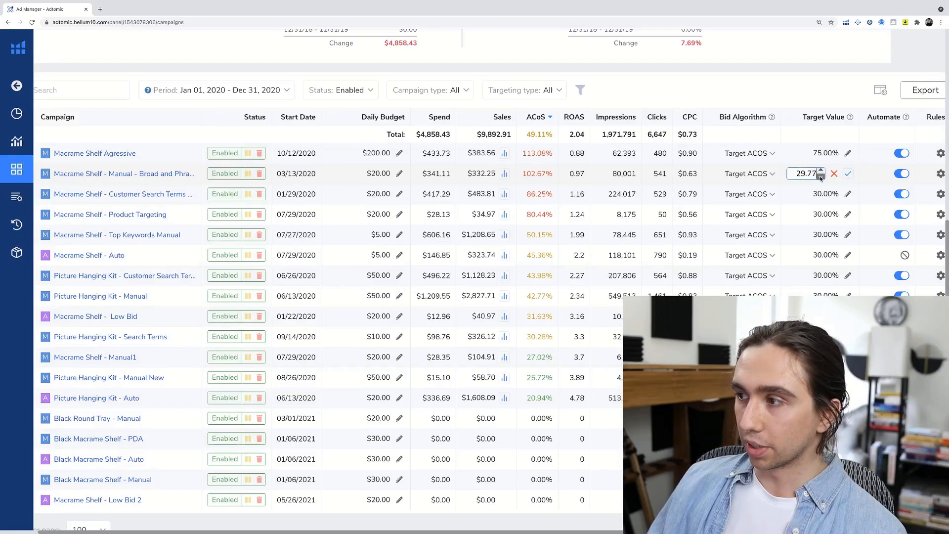
click(822, 177)
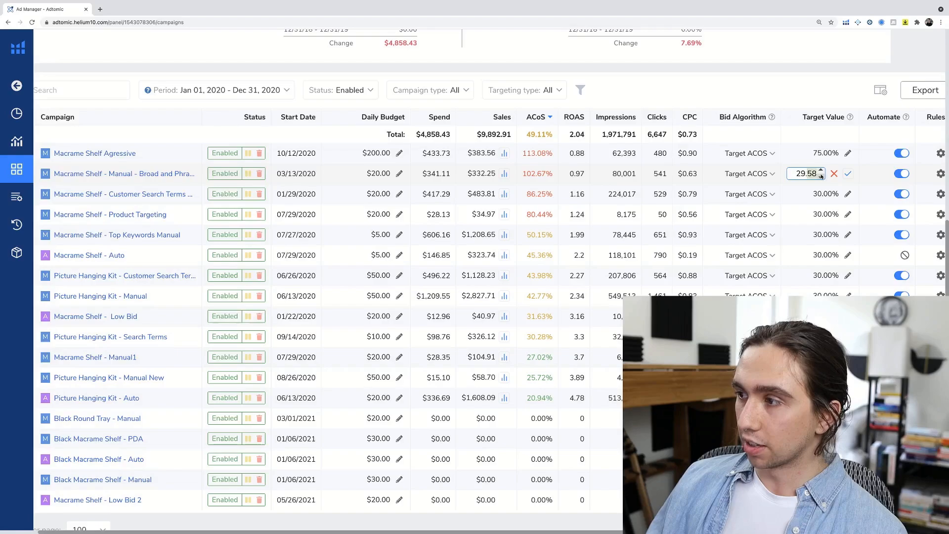
text(296)
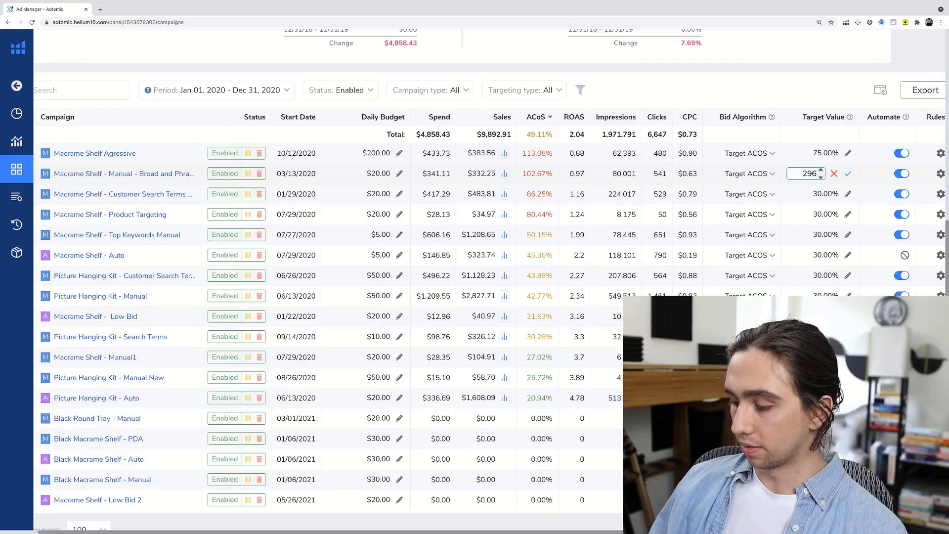
click(848, 174)
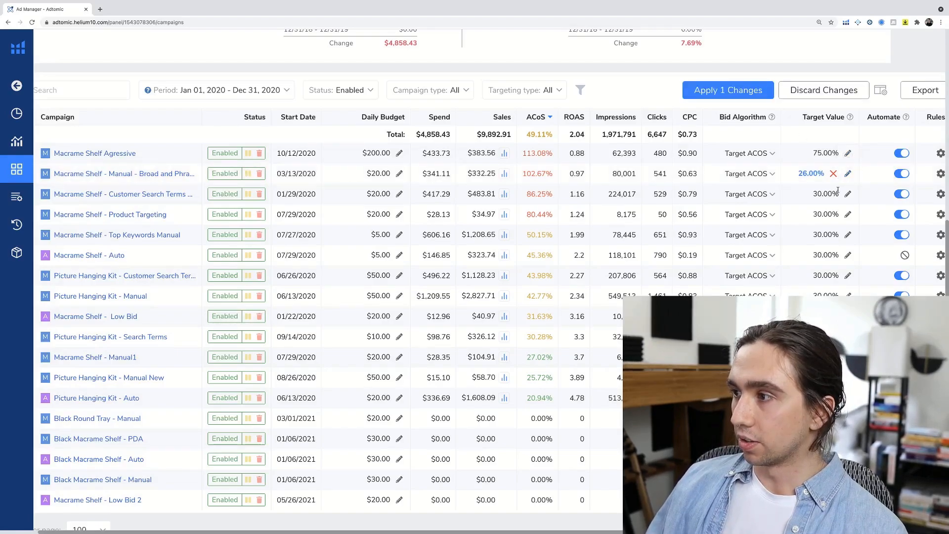
Set Customer Search Terms target ACoS to 21% and confirm Product Targeting's lowered target.
click(825, 194)
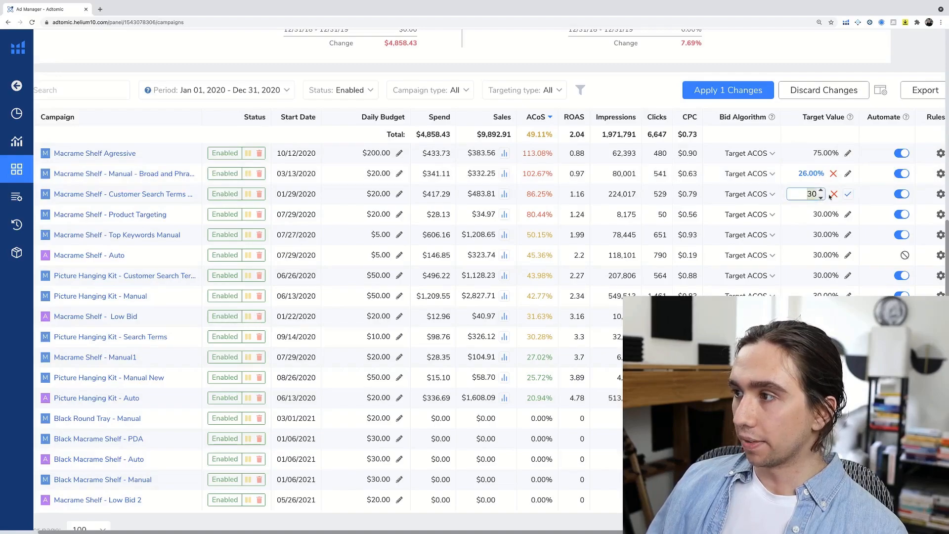
text(21)
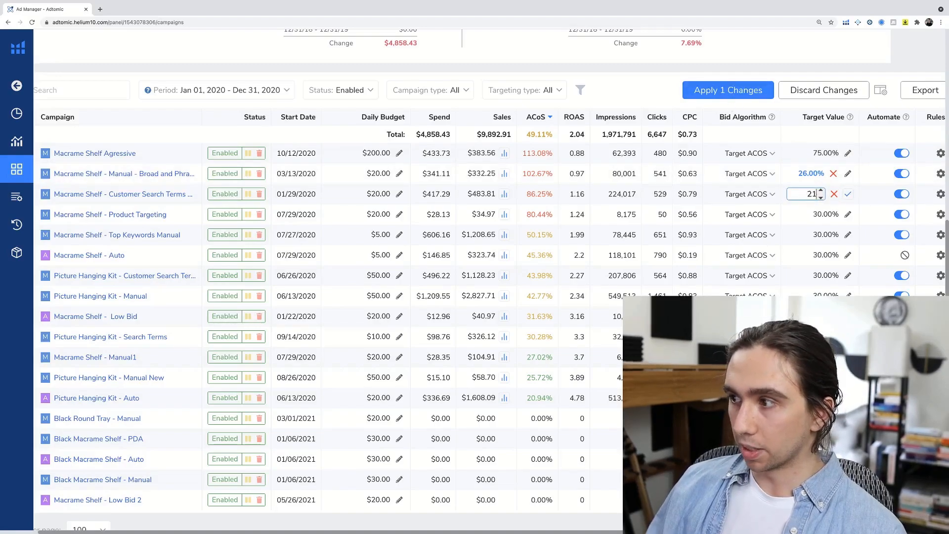
click(847, 193)
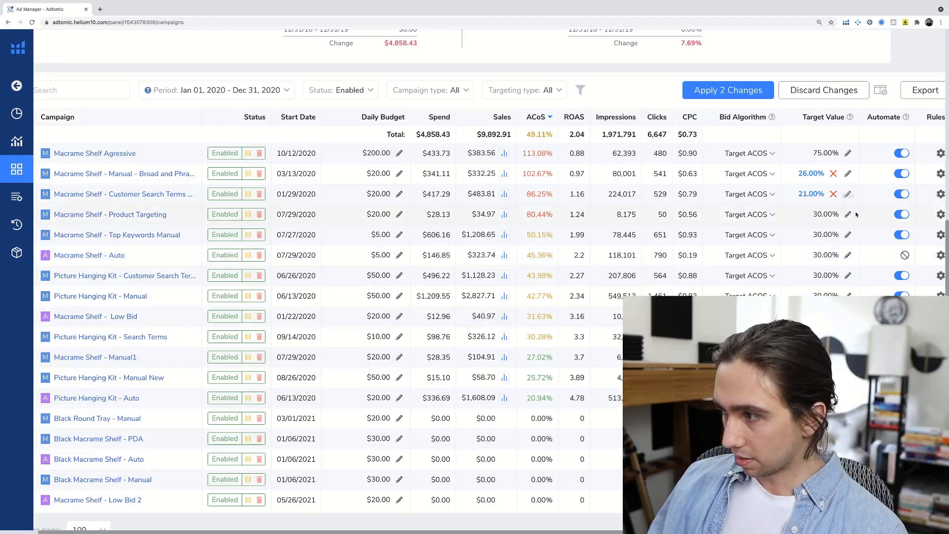
click(847, 214)
text(28)
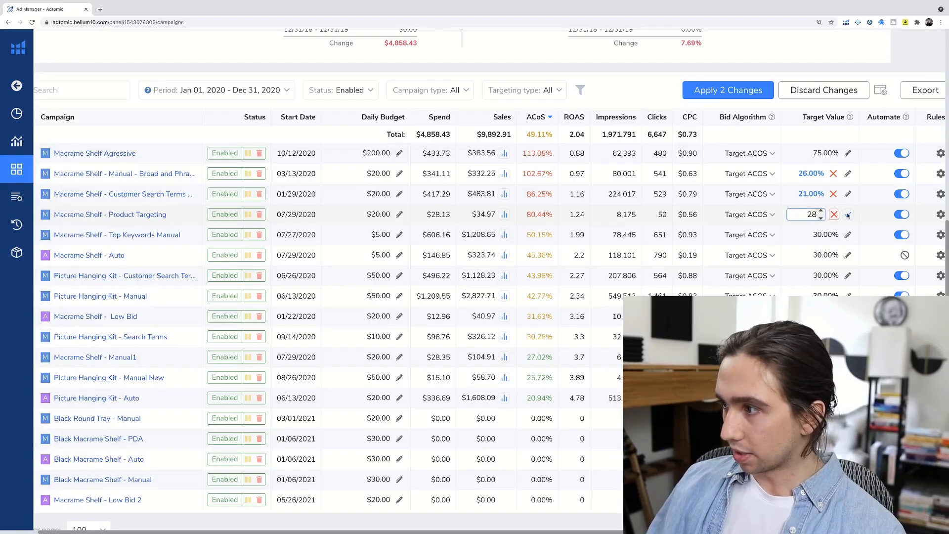
click(848, 215)
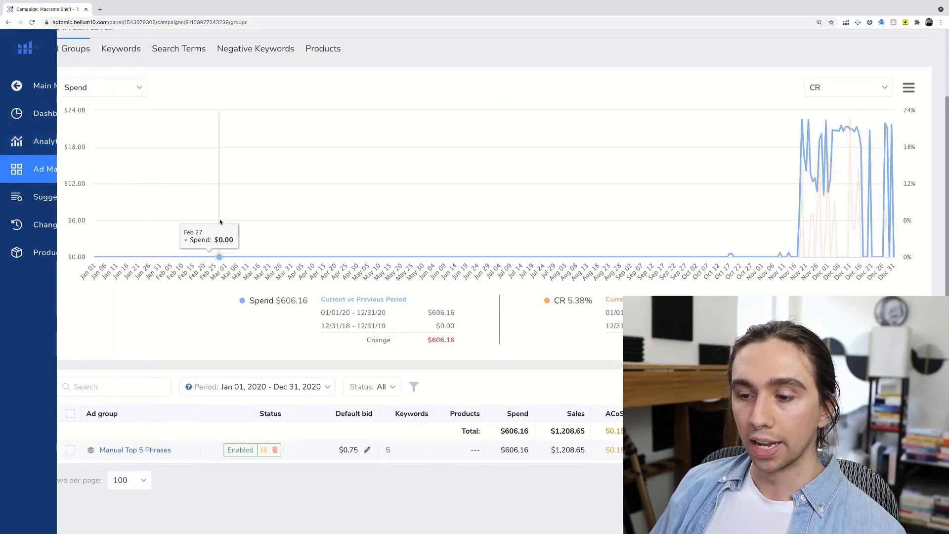
In Manual Top 5 Phrases, lower bids to $0.48 for macrame wall hanging shelf and $0.51 for macrame shelf.
click(136, 450)
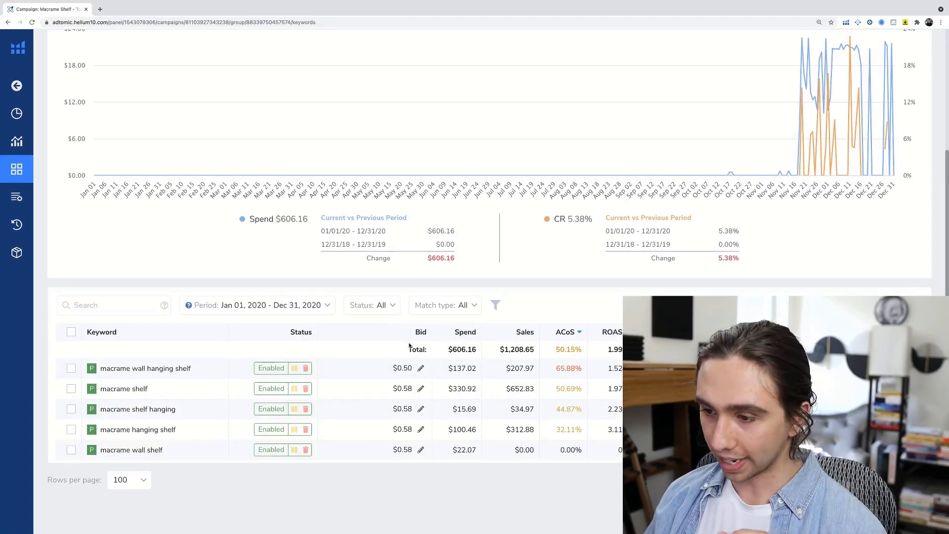
mouse_move(421, 368)
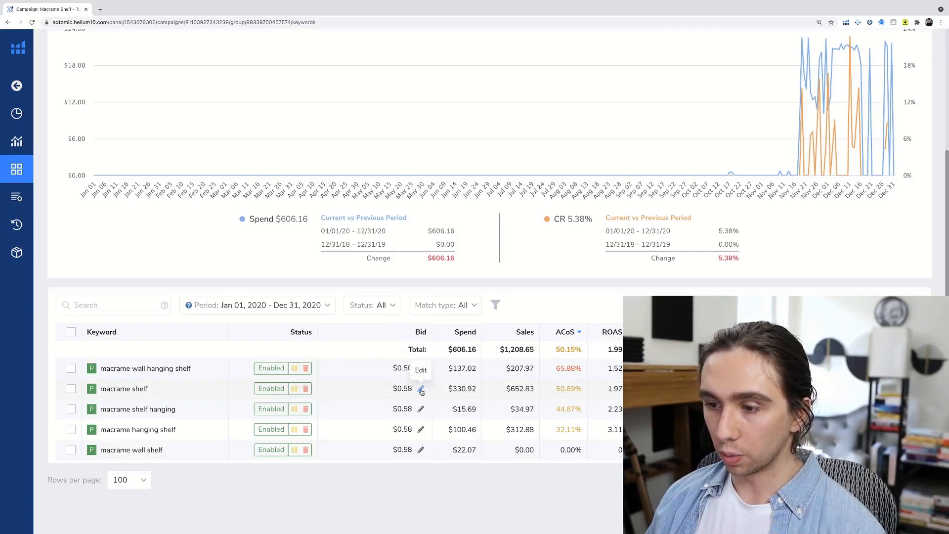
click(421, 389)
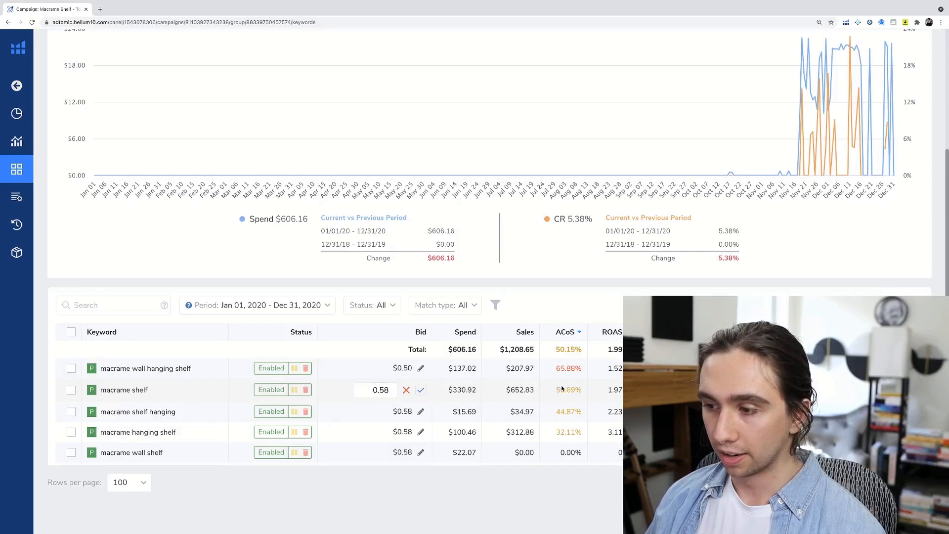
click(421, 368)
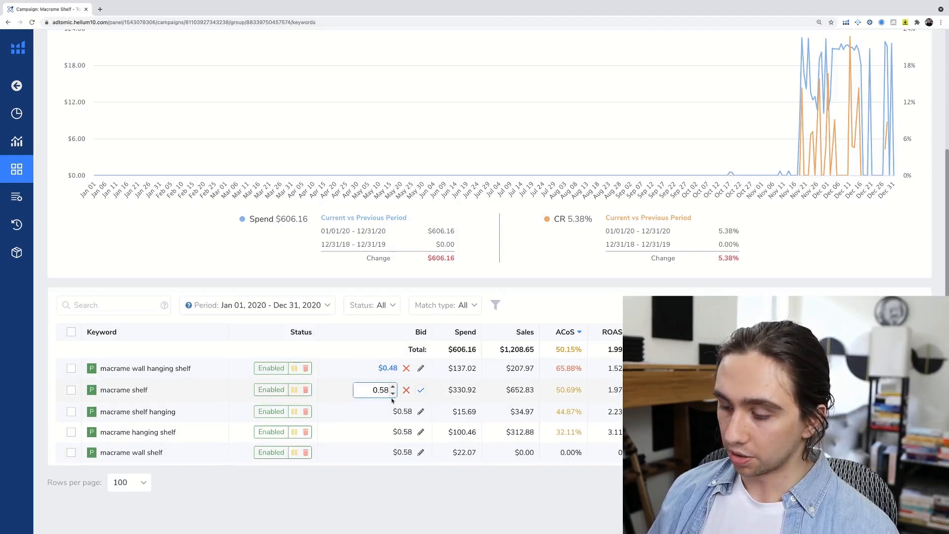
text(0.51)
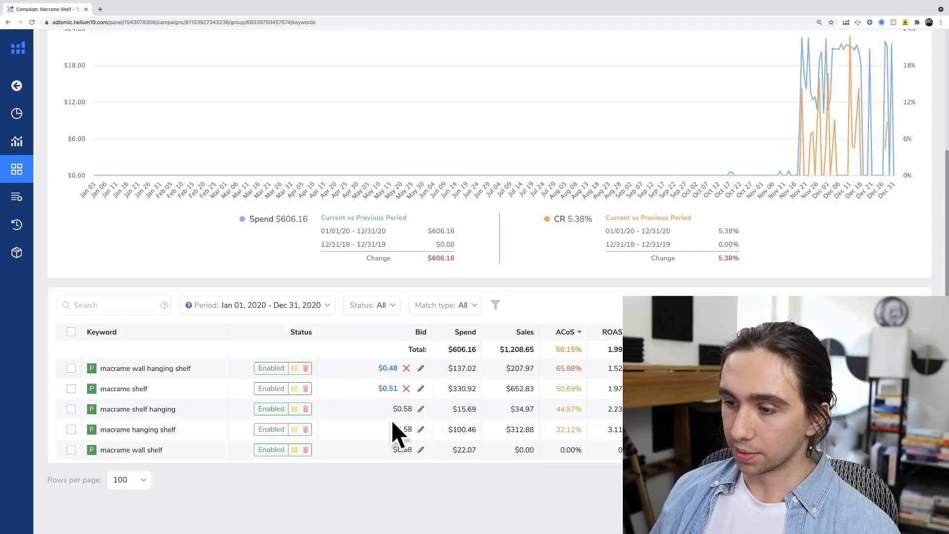
click(16, 168)
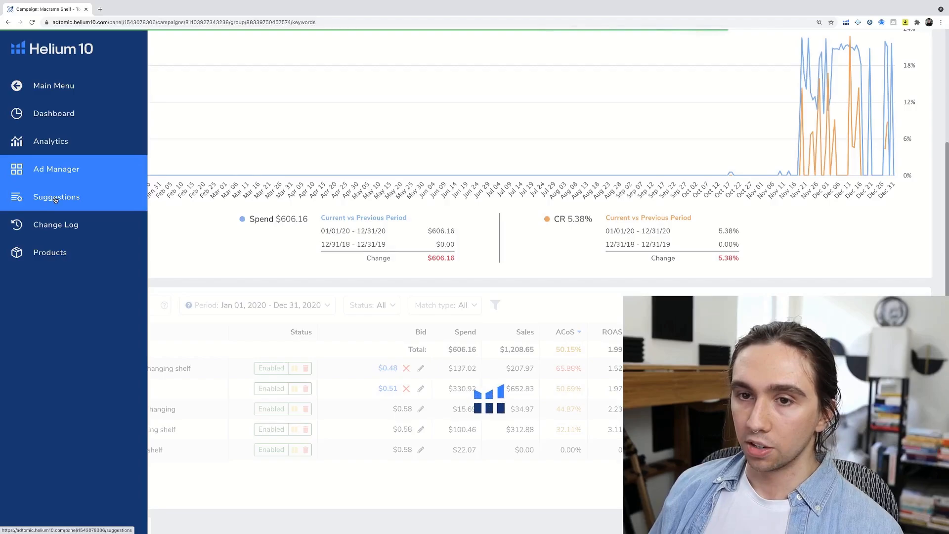
click(56, 197)
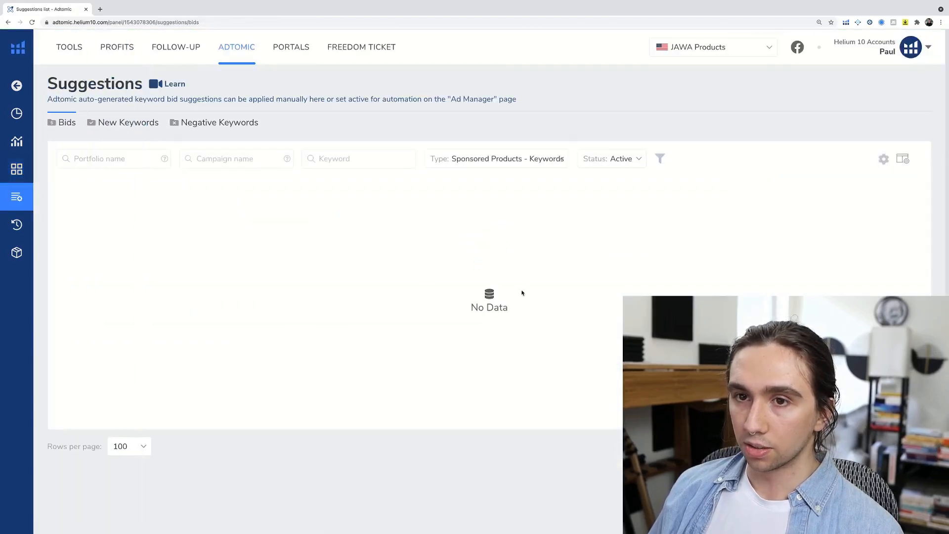
mouse_move(506, 297)
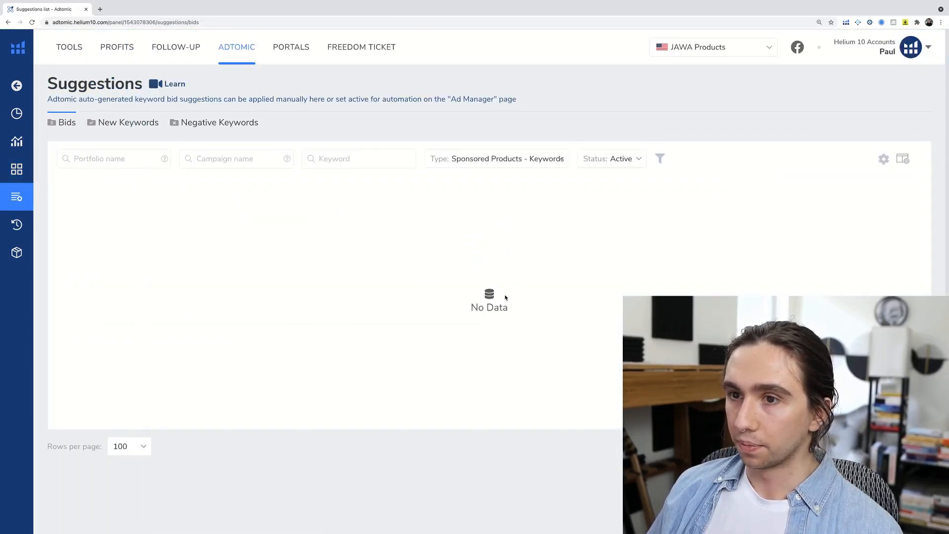
click(114, 158)
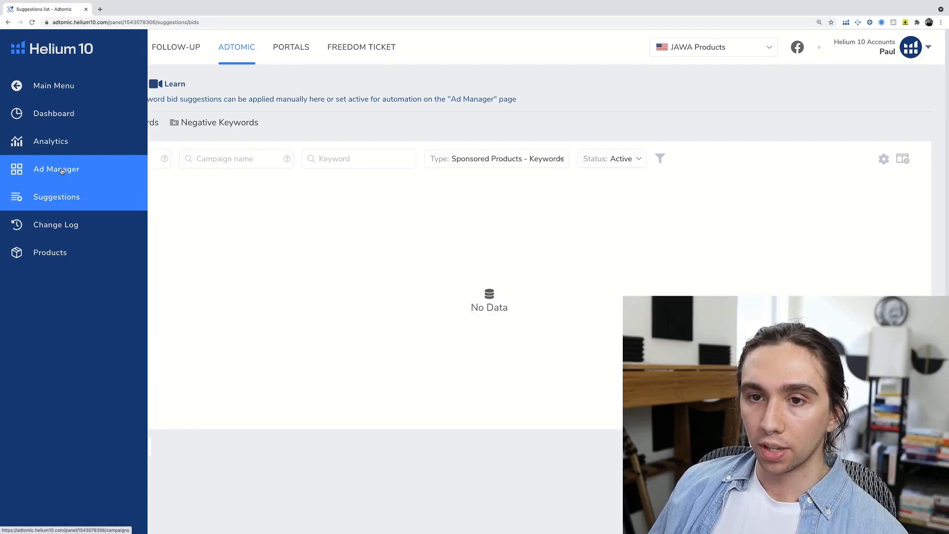
Go to Ad Manager Analytics and show the keyword-level report for 2020.
click(55, 169)
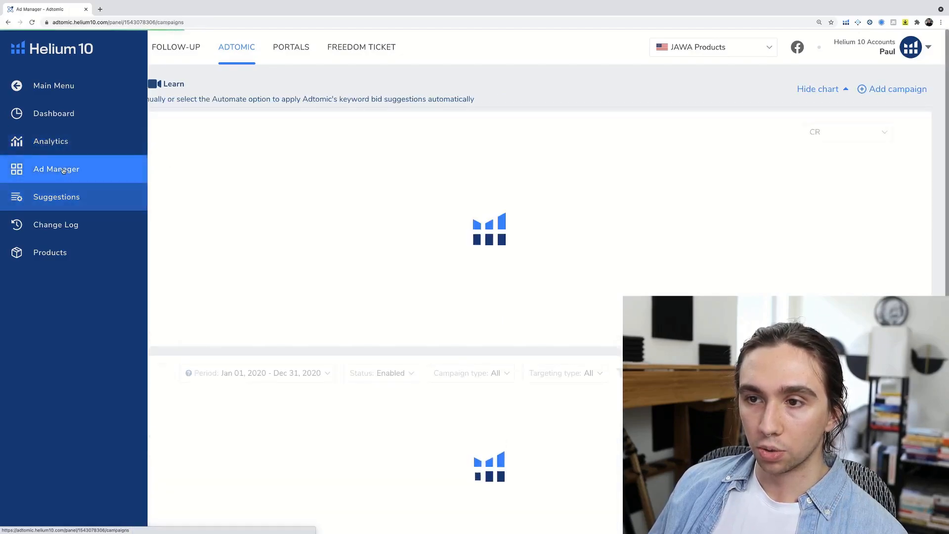
click(50, 142)
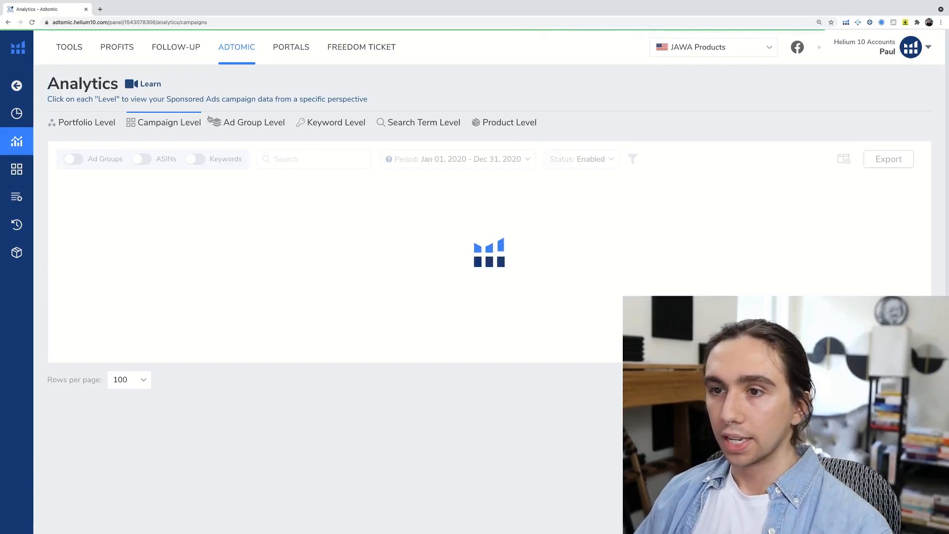
click(423, 121)
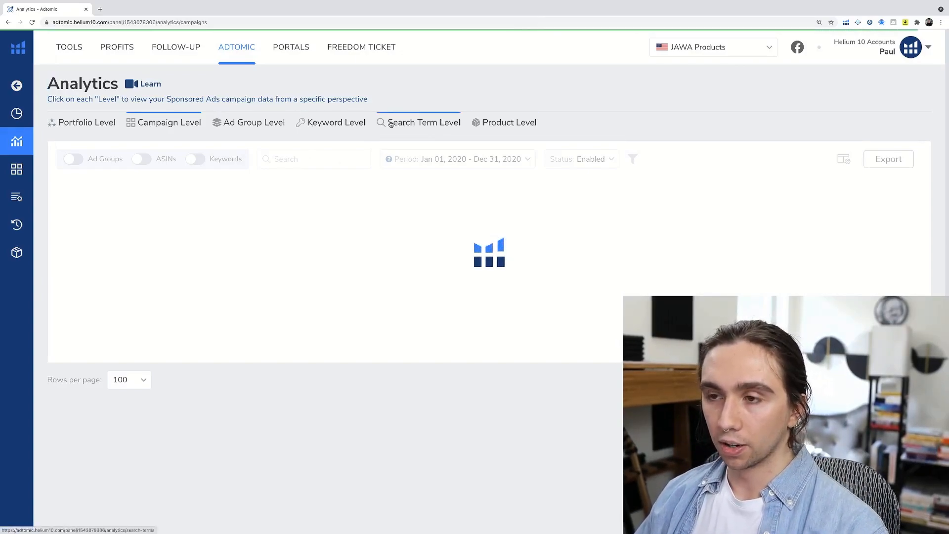
click(336, 123)
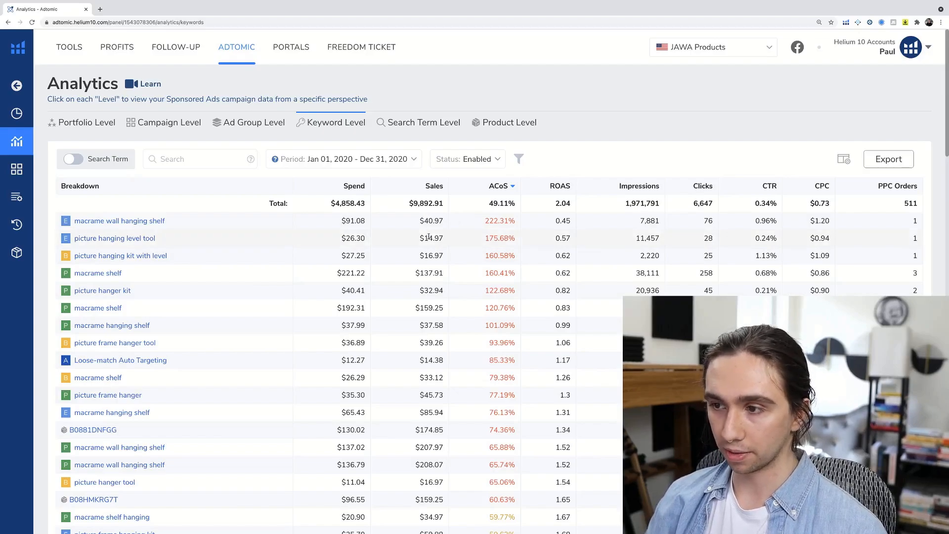
Scroll through the keywords ranked by ACoS, reviewing spend, sales, ROAS and PPC orders.
scroll(down, 3)
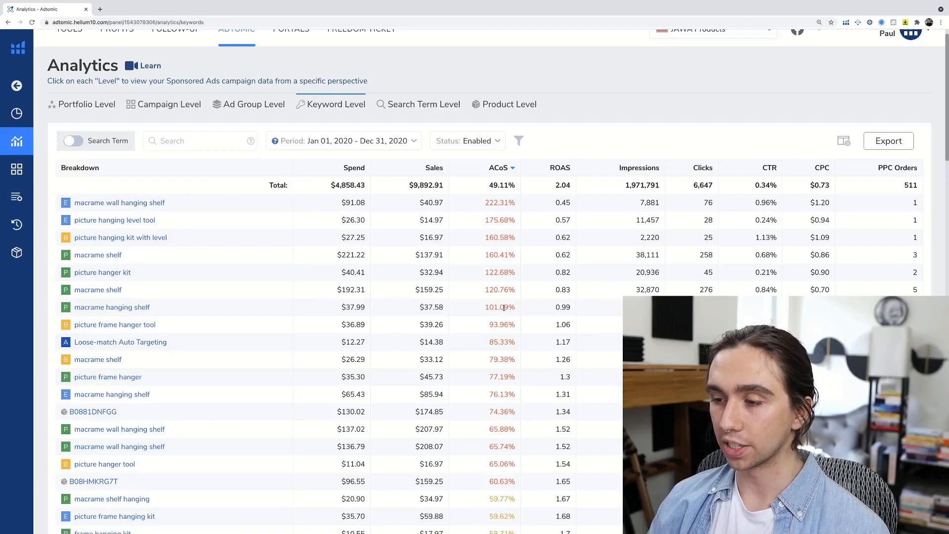
scroll(down, 3)
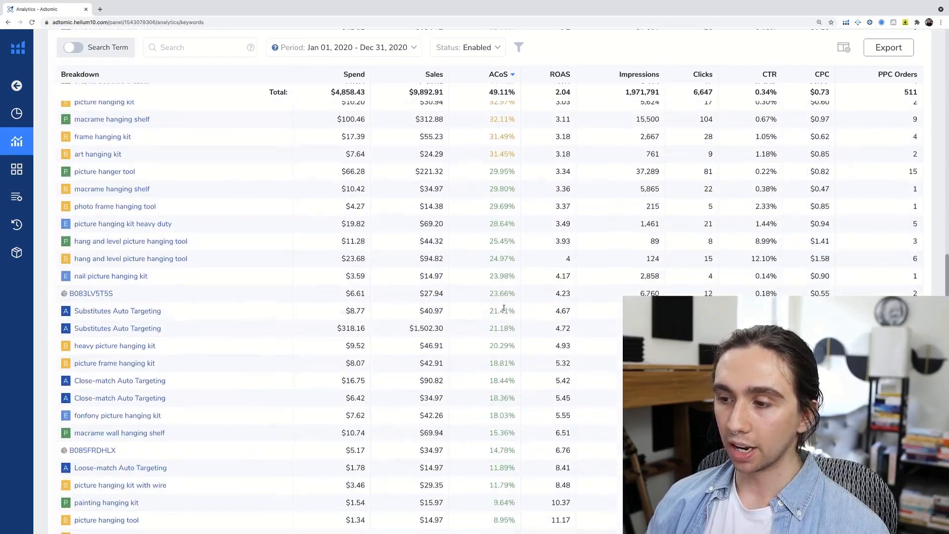
scroll(down, 3)
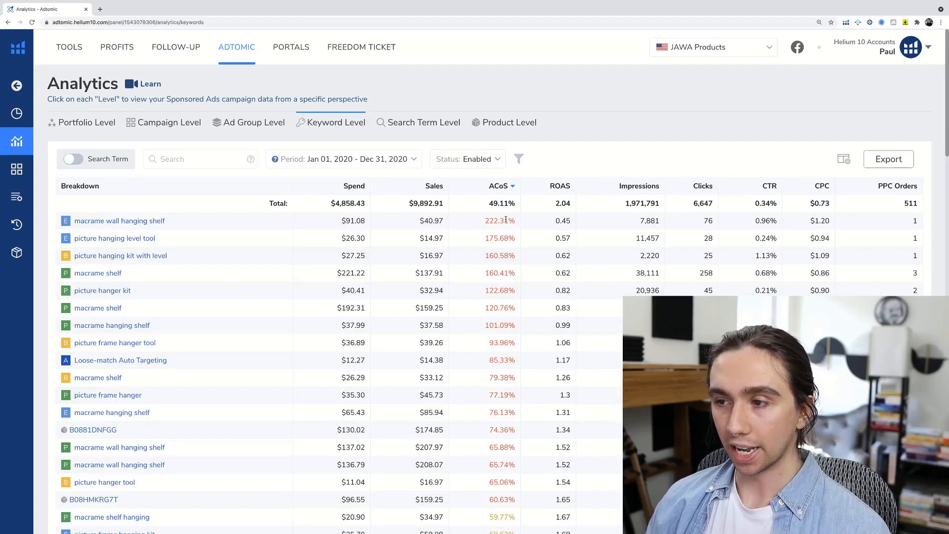
scroll(down, 3)
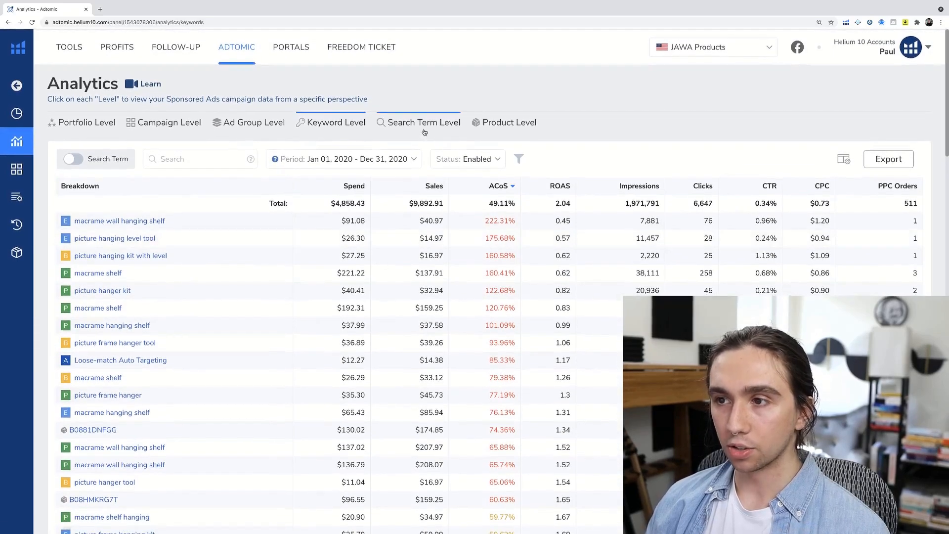
Show the 2020 search-term report ranked by ACoS and scroll through the customer search terms.
click(423, 122)
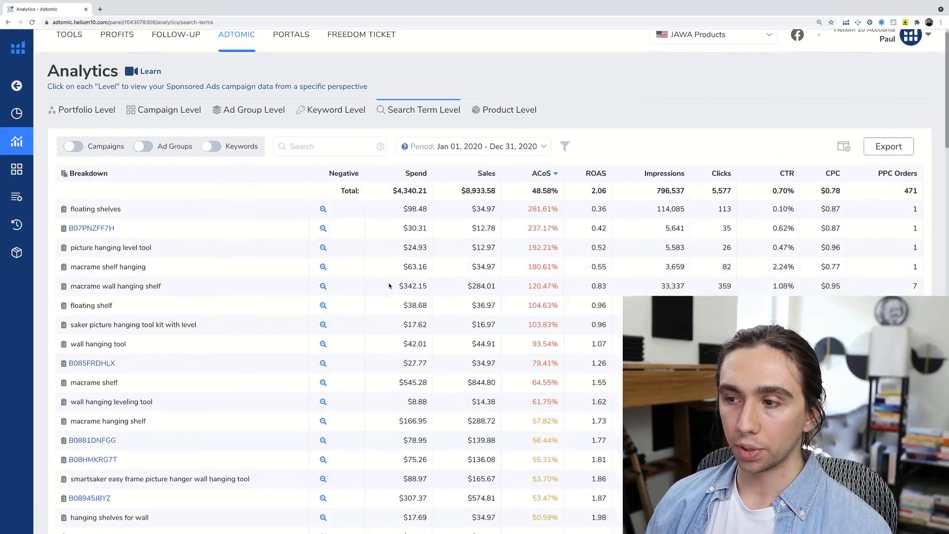
scroll(down, 3)
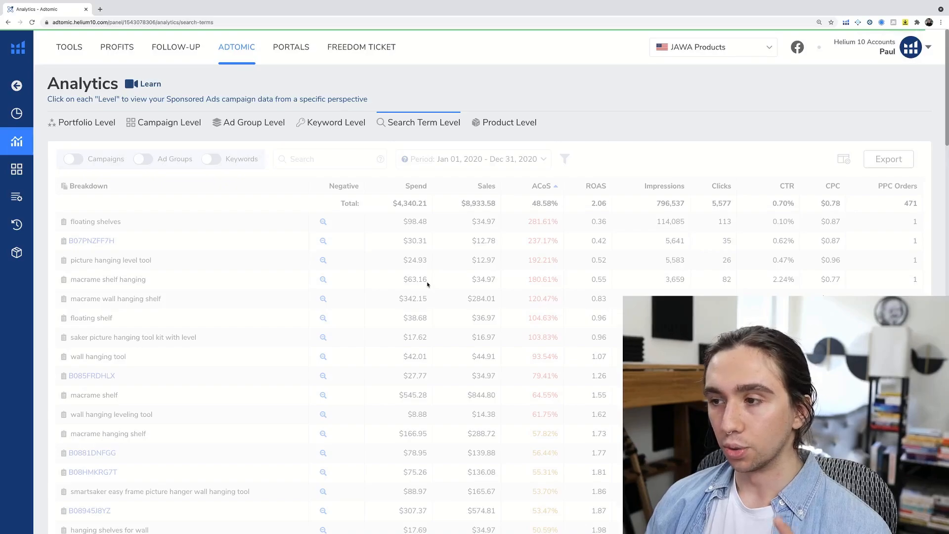
scroll(down, 3)
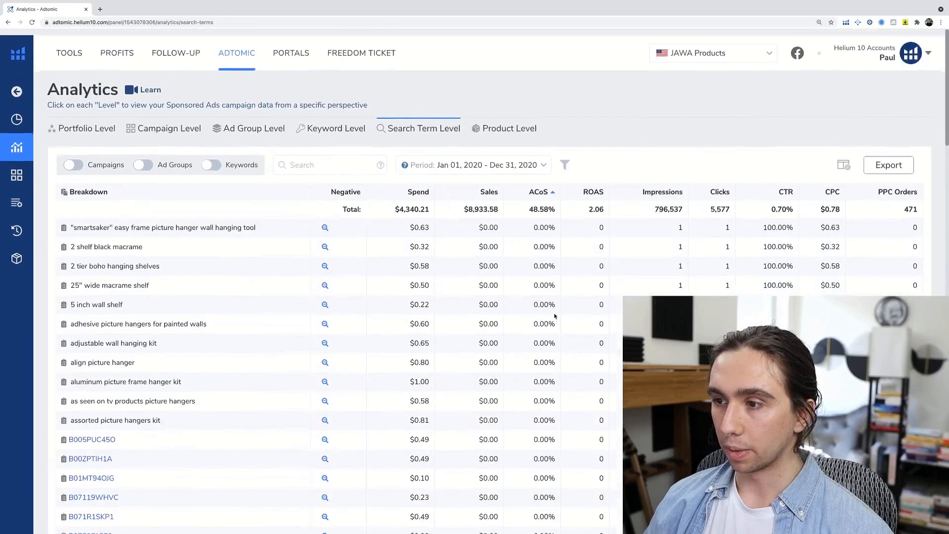
scroll(down, 3)
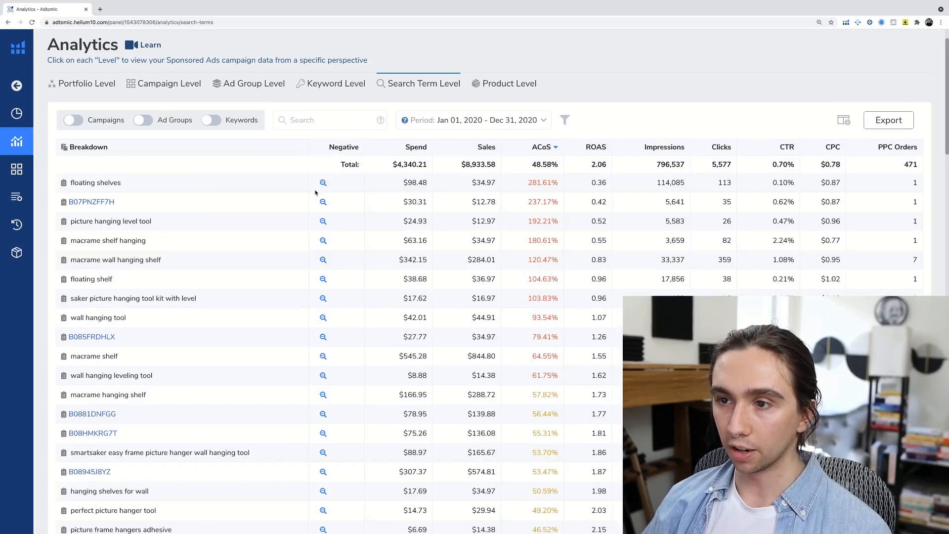
mouse_move(322, 181)
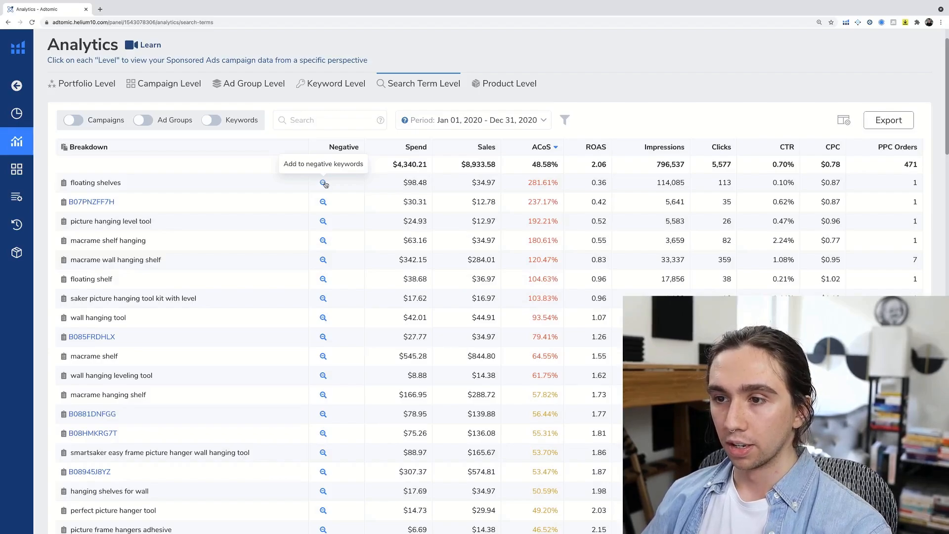
click(323, 182)
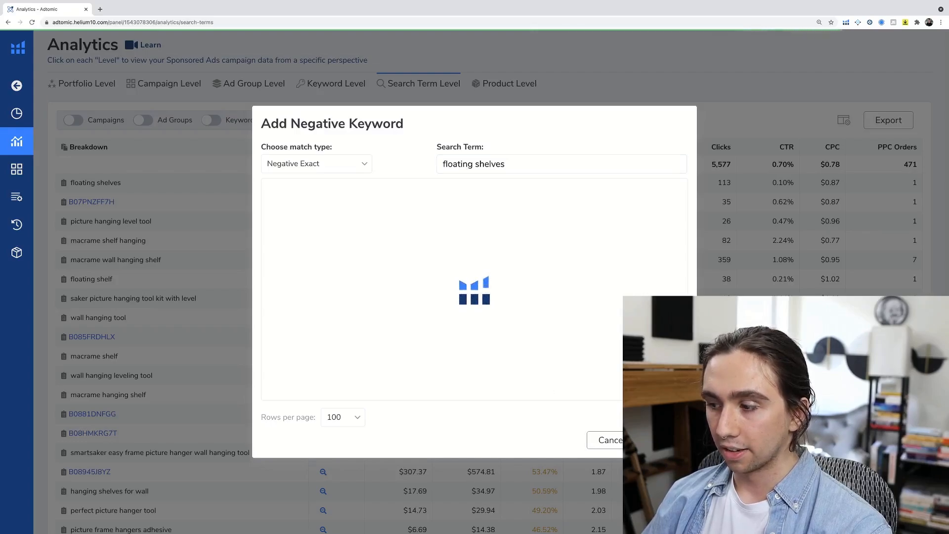
click(611, 439)
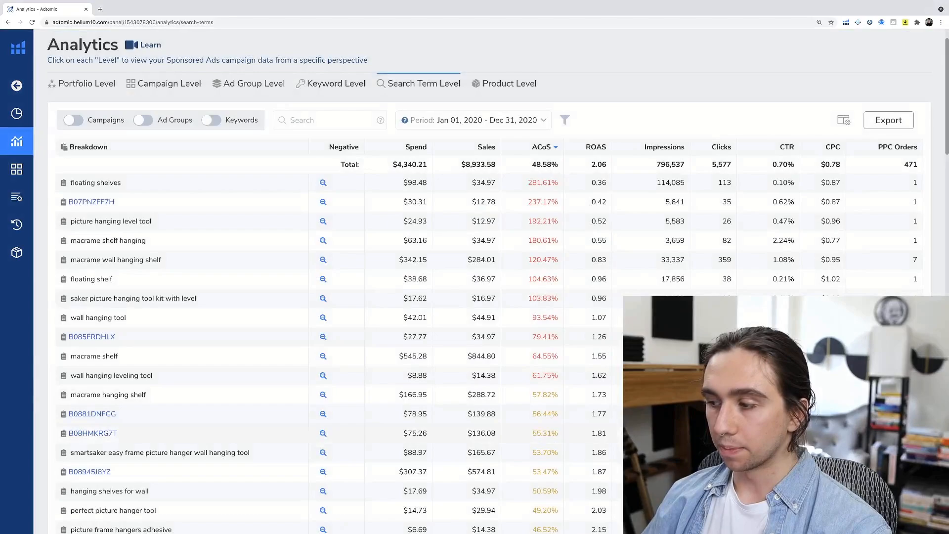
scroll(down, 3)
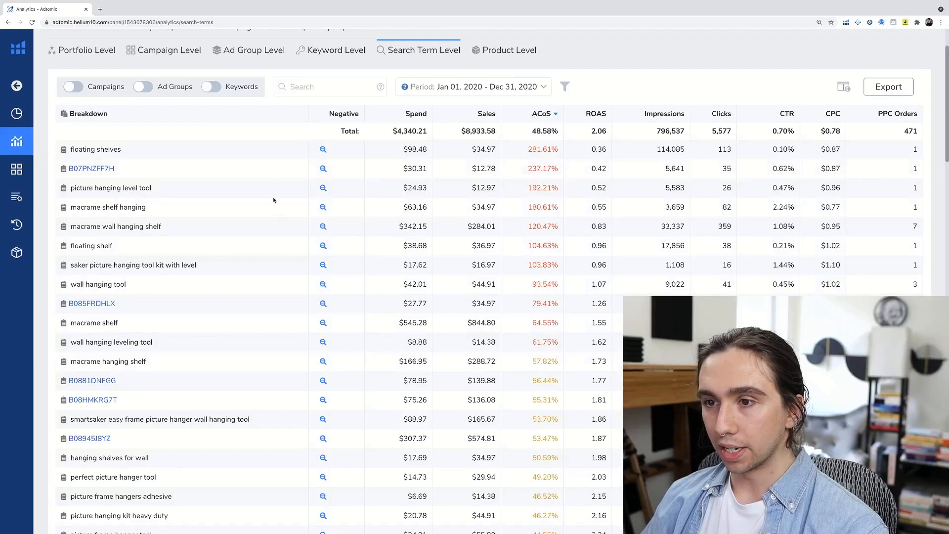
mouse_move(266, 227)
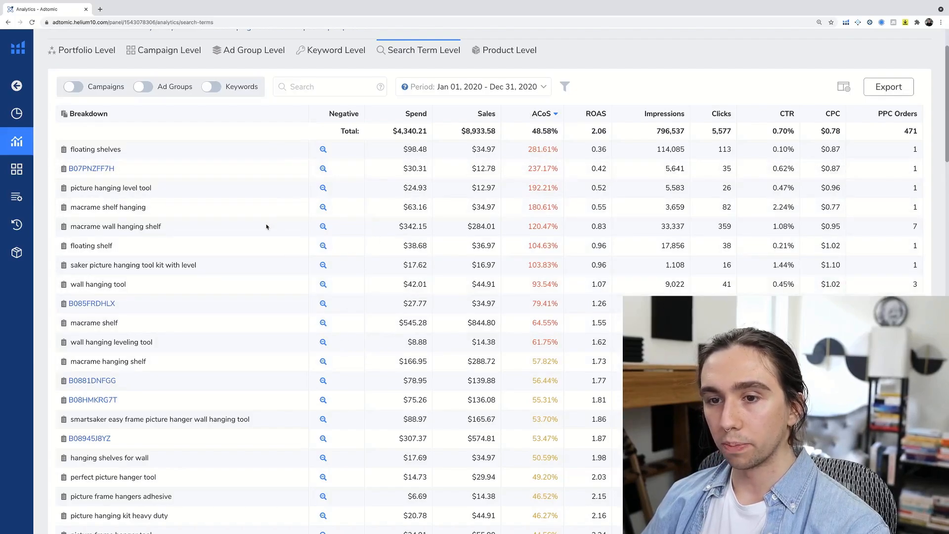